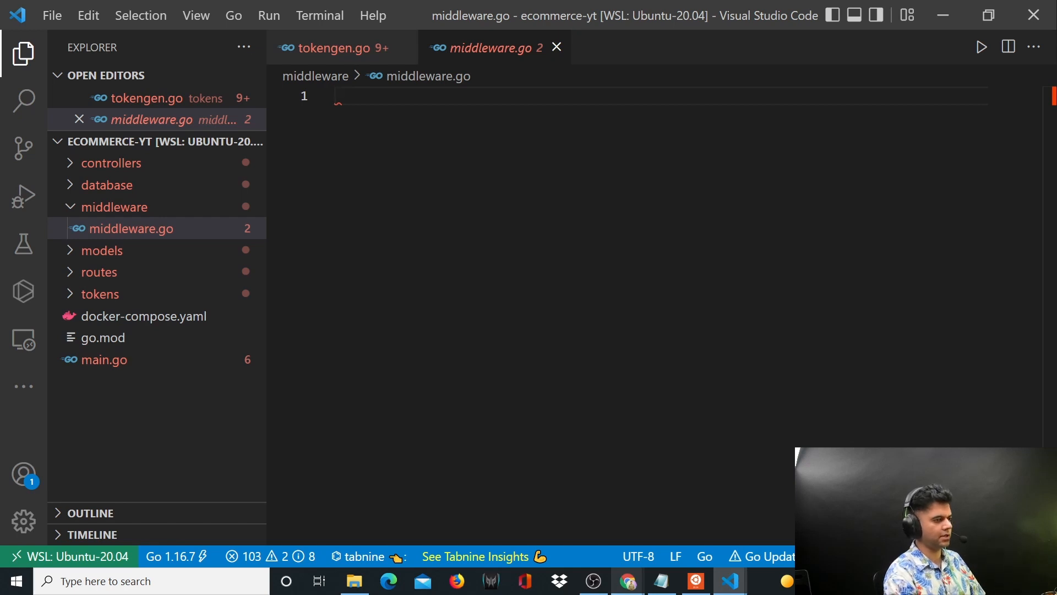
# Step: Declare package middleware and an empty import( ) block in middleware.go
pyautogui.write('package')
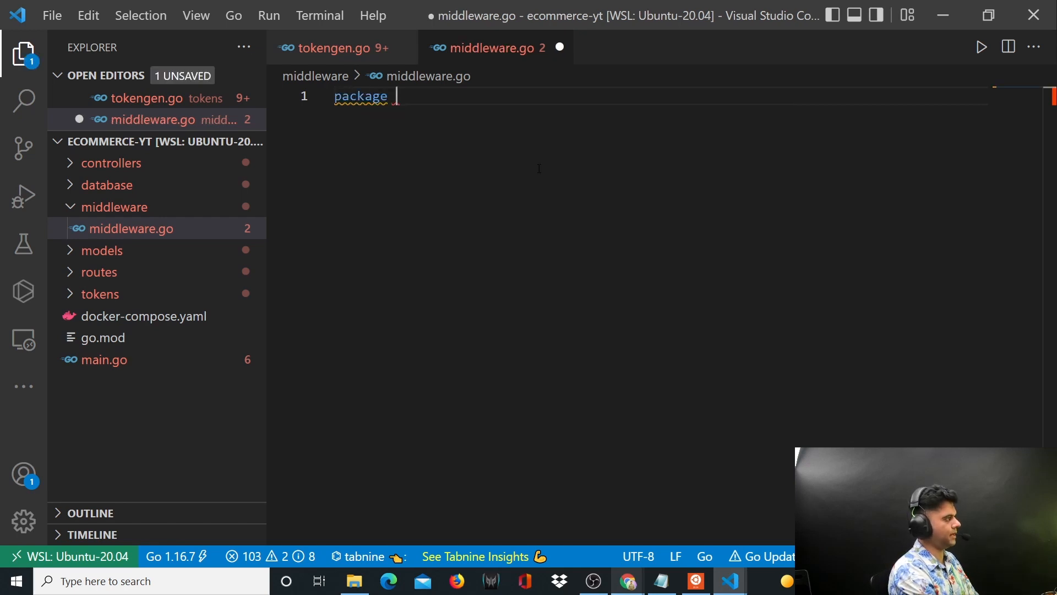
pyautogui.write('middleware')
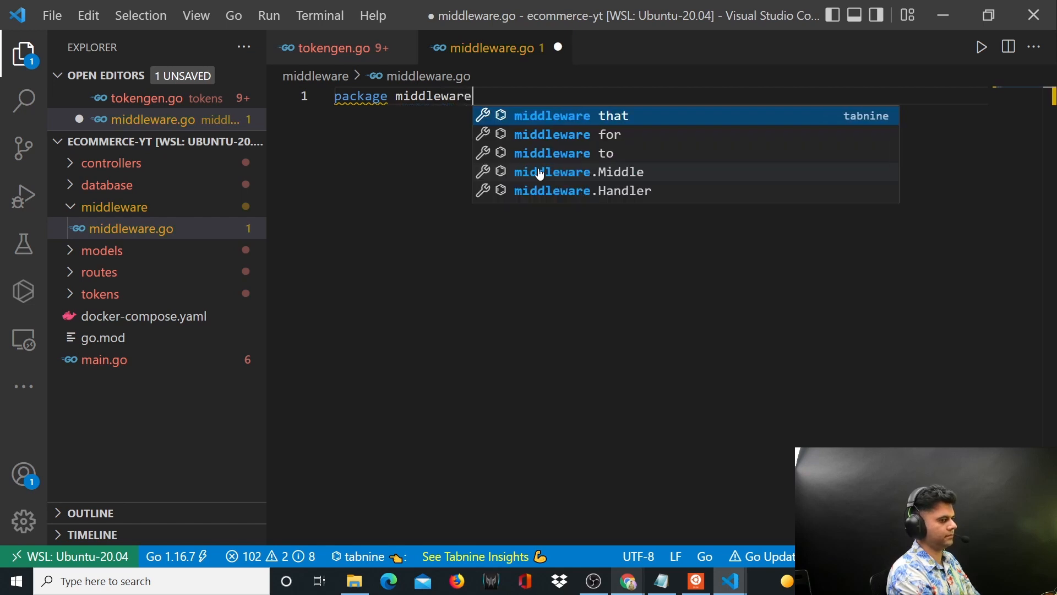
pyautogui.press('Enter')
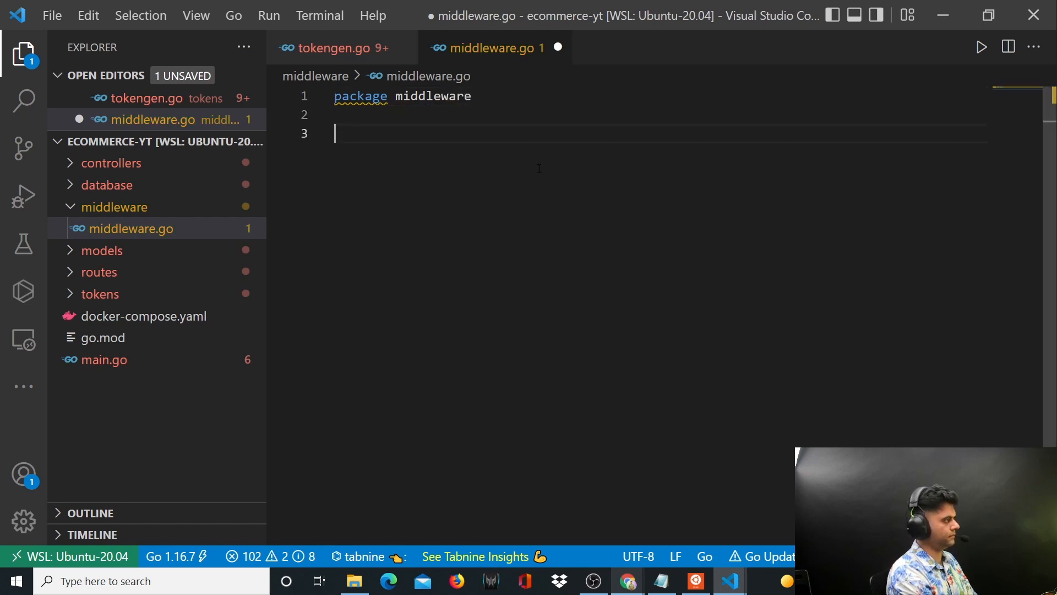
pyautogui.write('import(')
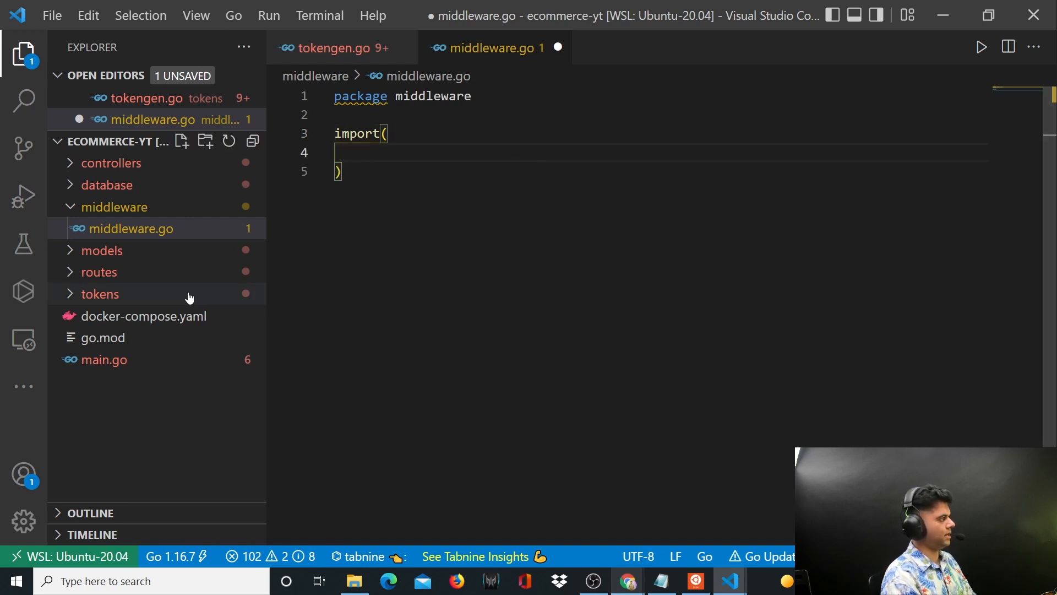
pyautogui.moveTo(134, 305)
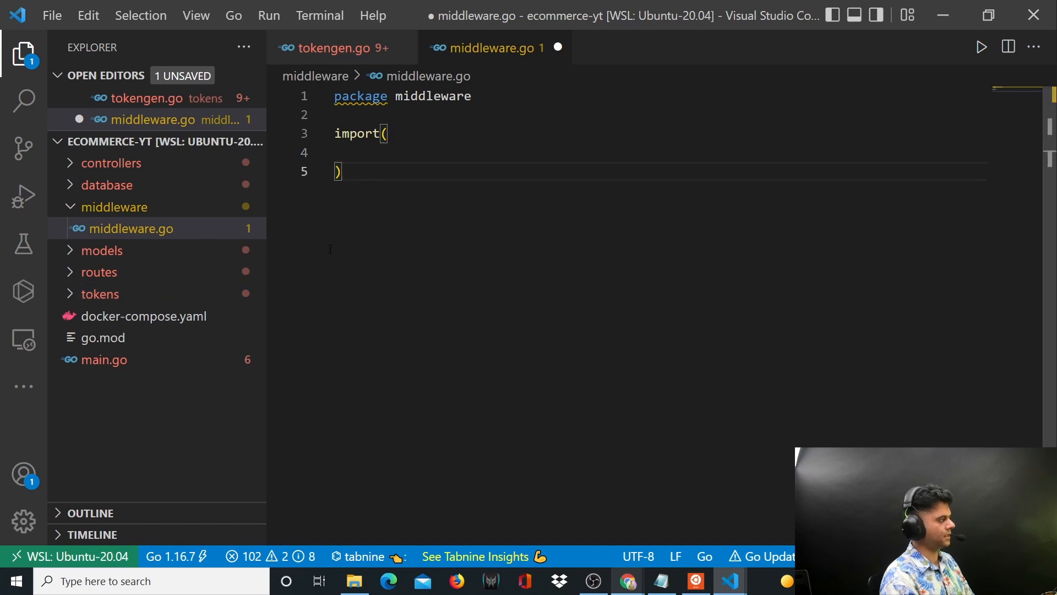
# Step: Look up the module path in go.mod and return to middleware.go
pyautogui.click(103, 359)
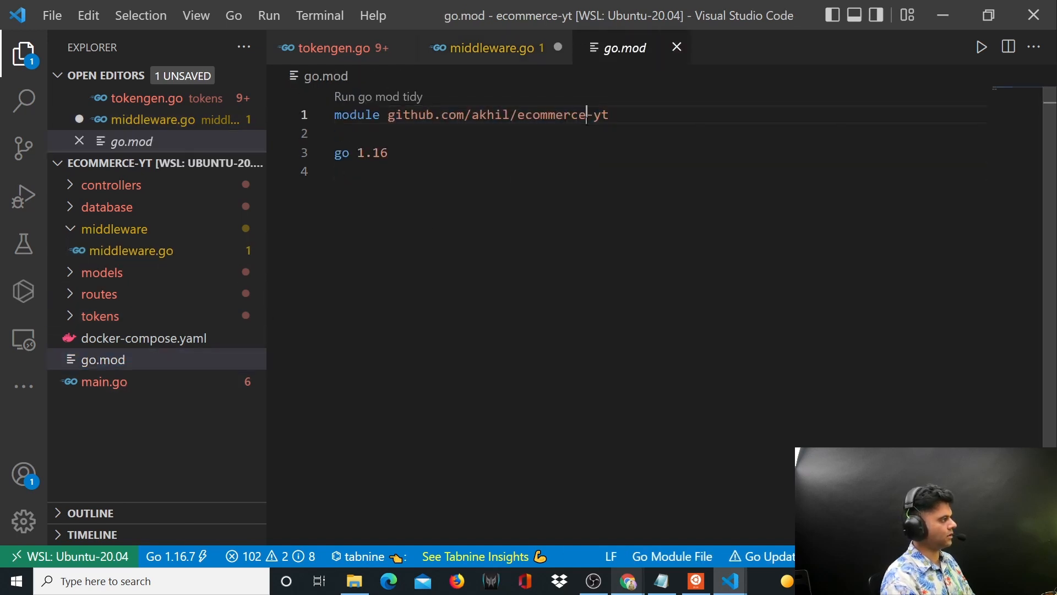
pyautogui.doubleClick(473, 114)
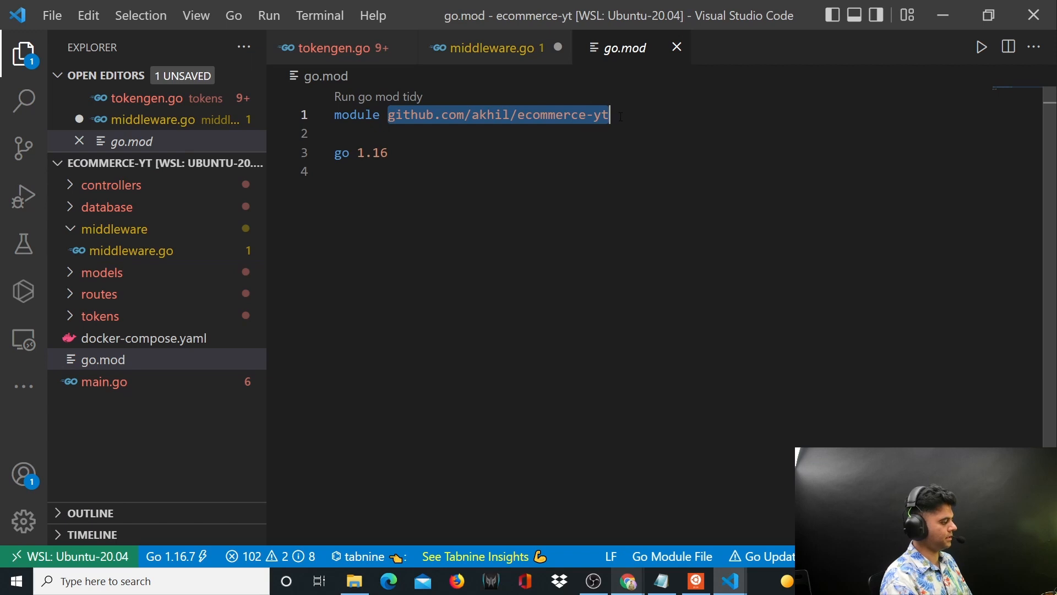
pyautogui.click(486, 47)
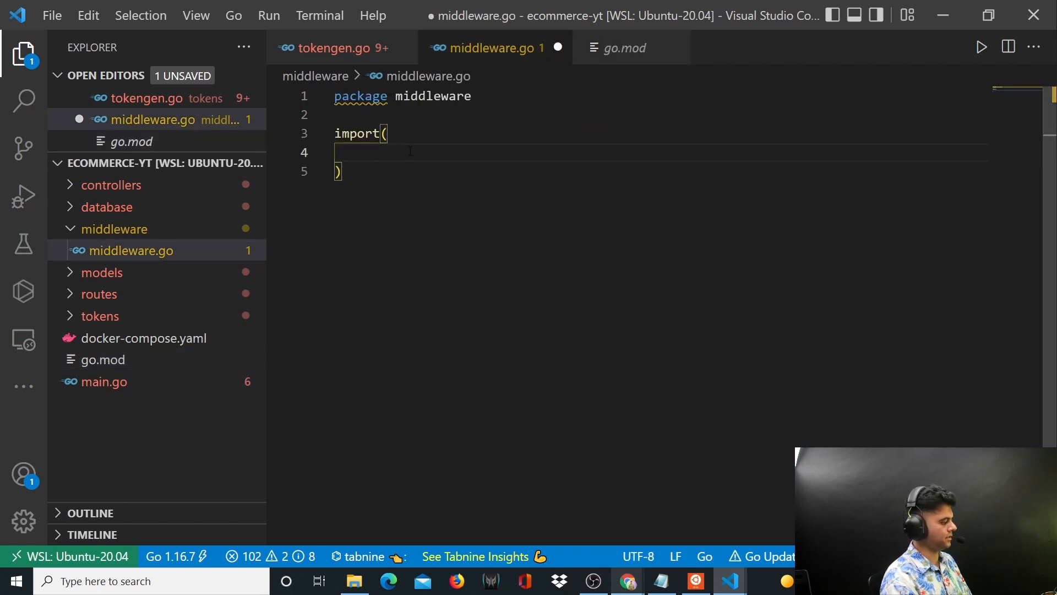
# Step: Import github.com/akhil/ecommerce-yt/tokens aliased as token
pyautogui.write('"github.com/akhil/ecommerce-yt')
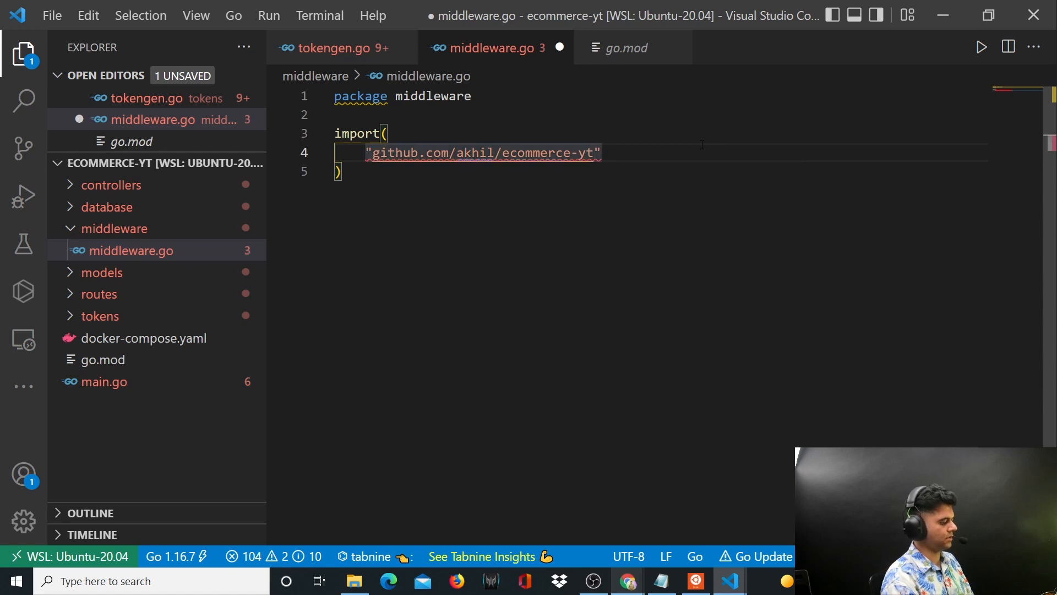
pyautogui.write('/trokens')
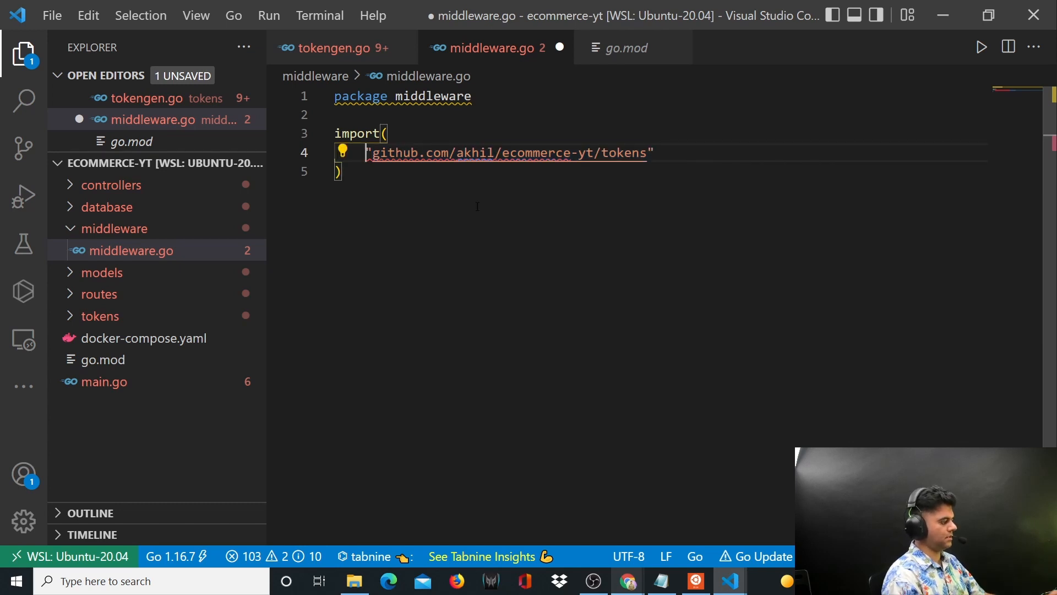
pyautogui.write('token')
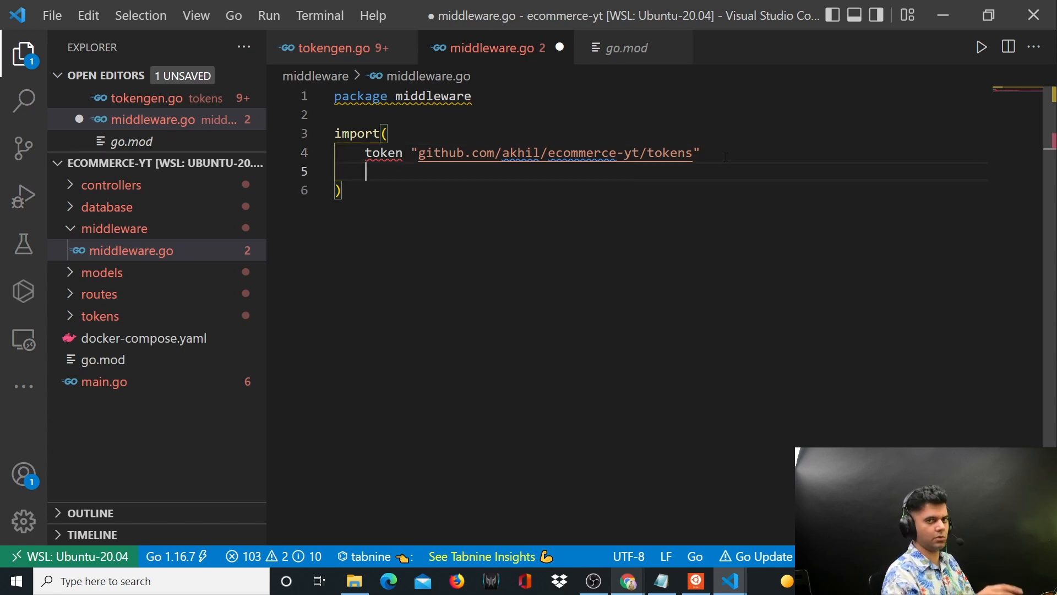
pyautogui.write('"net/http"')
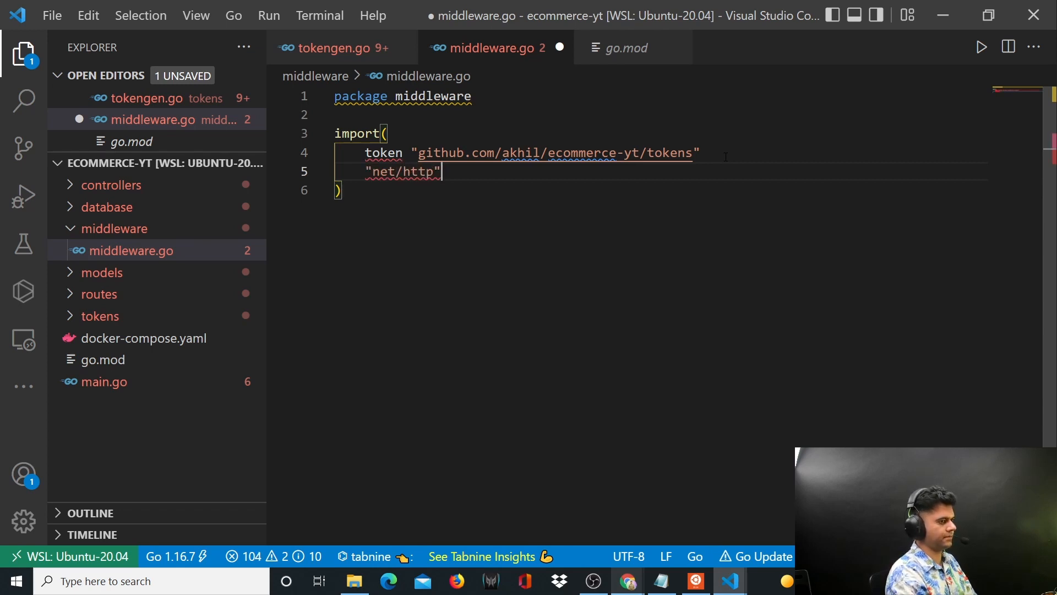
pyautogui.press('Enter')
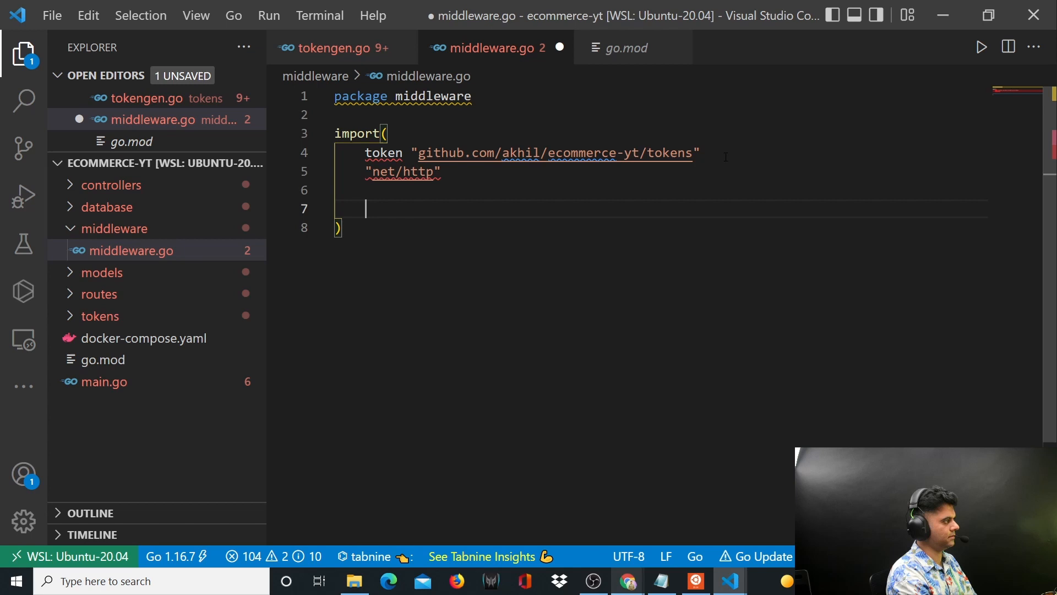
# Step: Import net/http and github.com/gin-gonic/gin, then leave the import block
pyautogui.write('""')
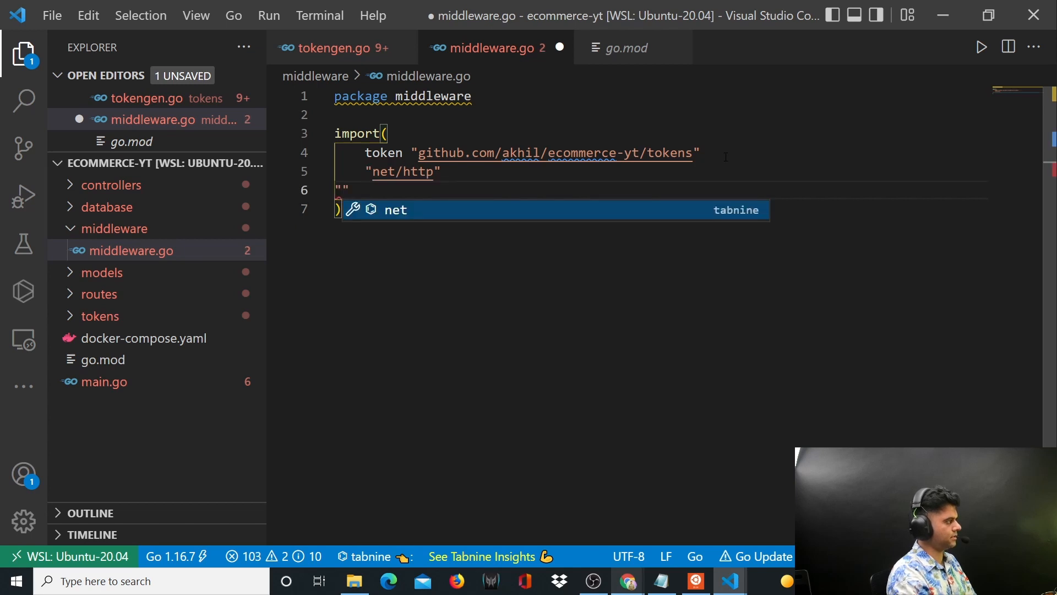
pyautogui.write('github.com/gin')
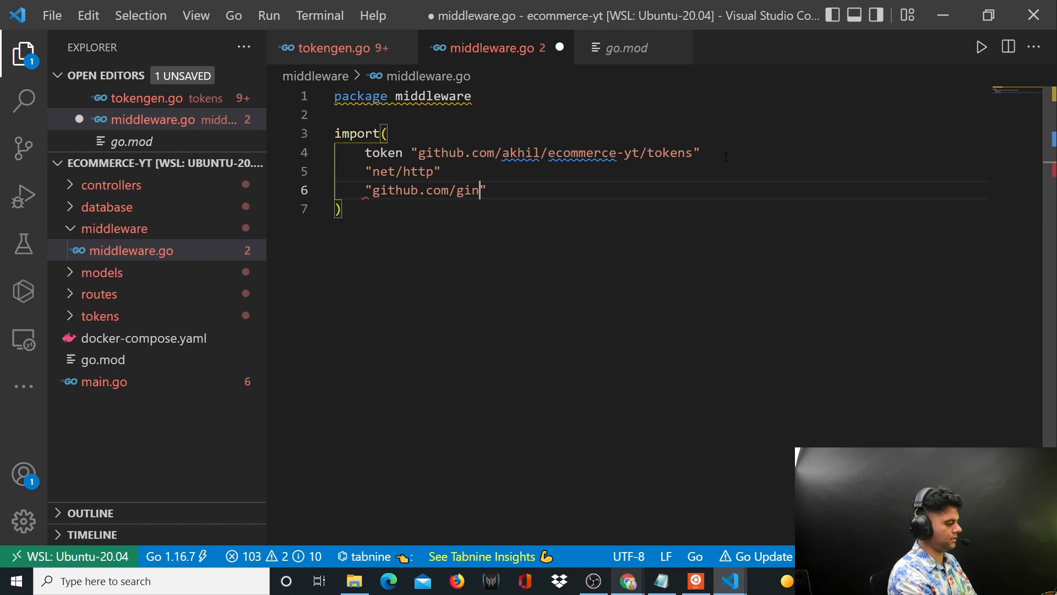
pyautogui.write('-gonic/gin')
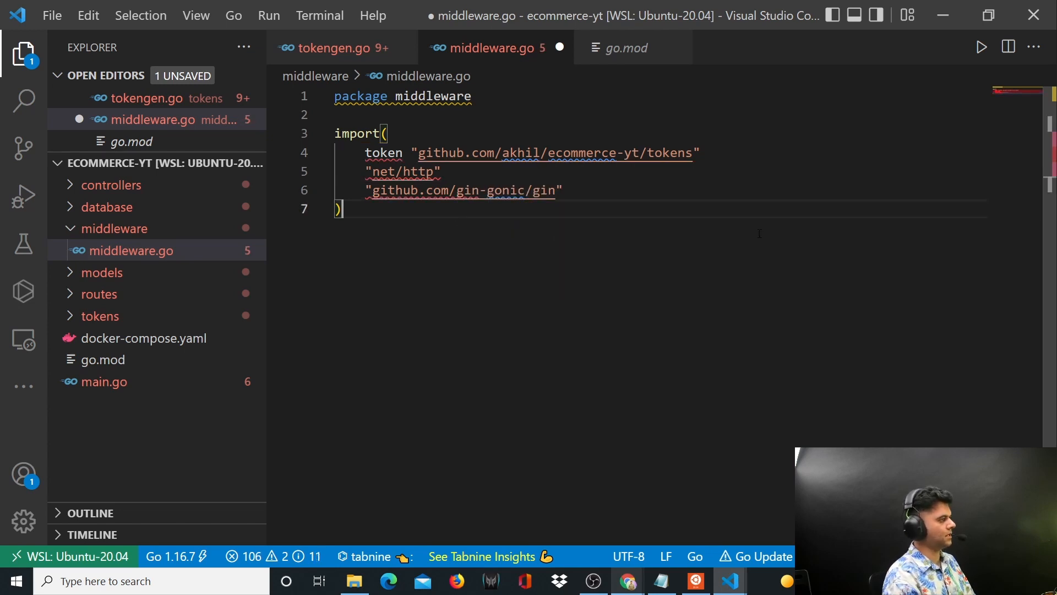
pyautogui.press('enter')
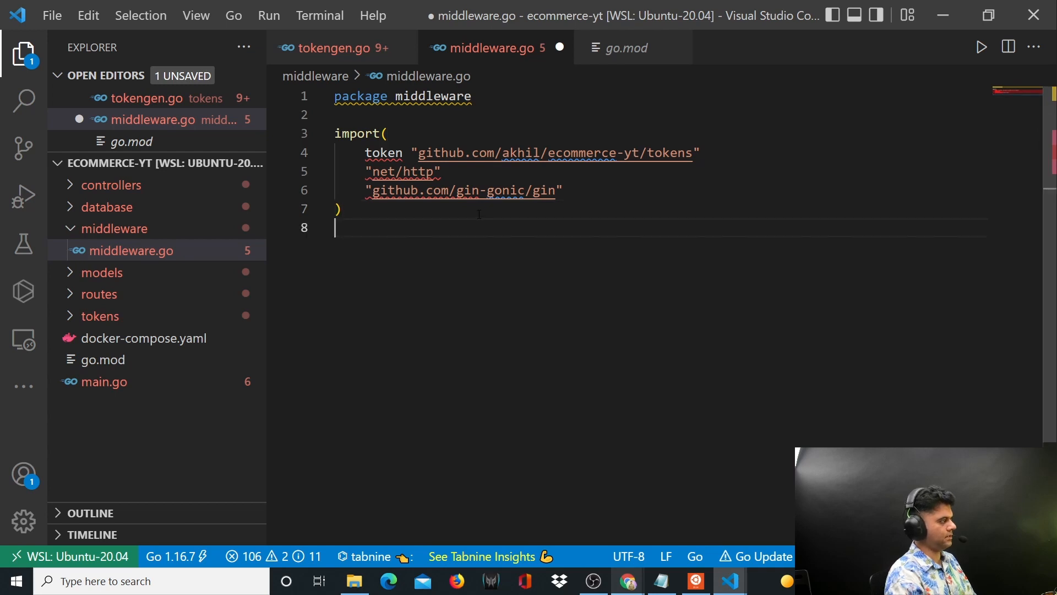
# Step: Define func Authentication() gin.HandlerFunc returning func(c *gin.Context)
pyautogui.write('func Authentication(')
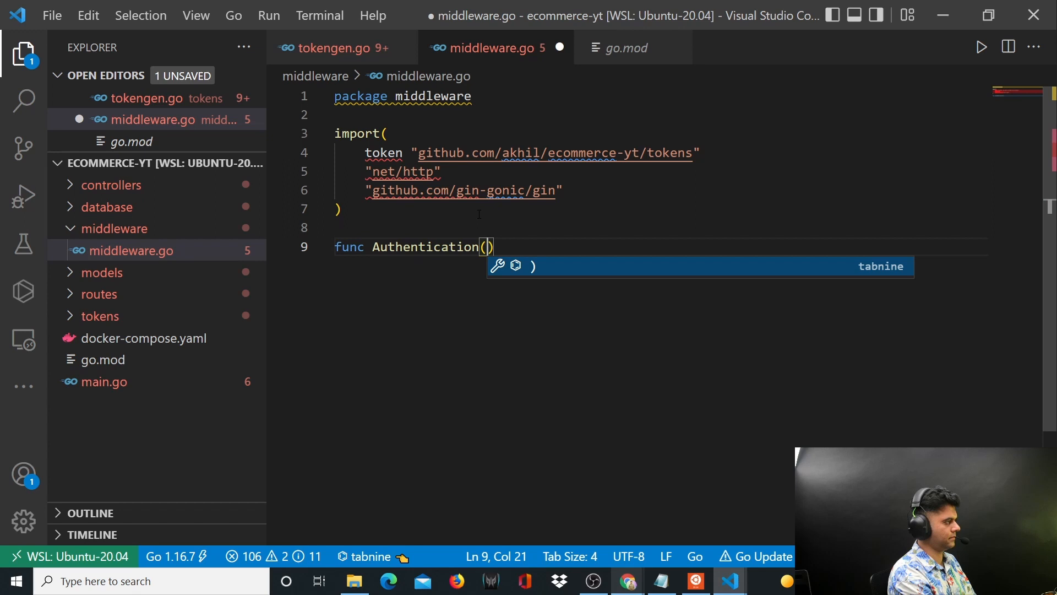
pyautogui.write('gin.han')
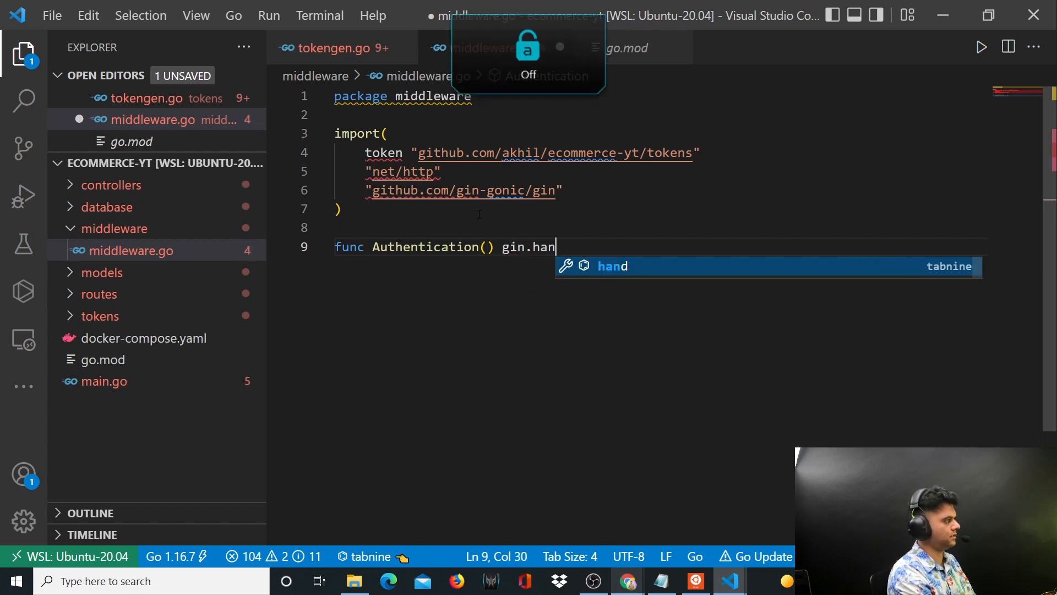
pyautogui.write('d')
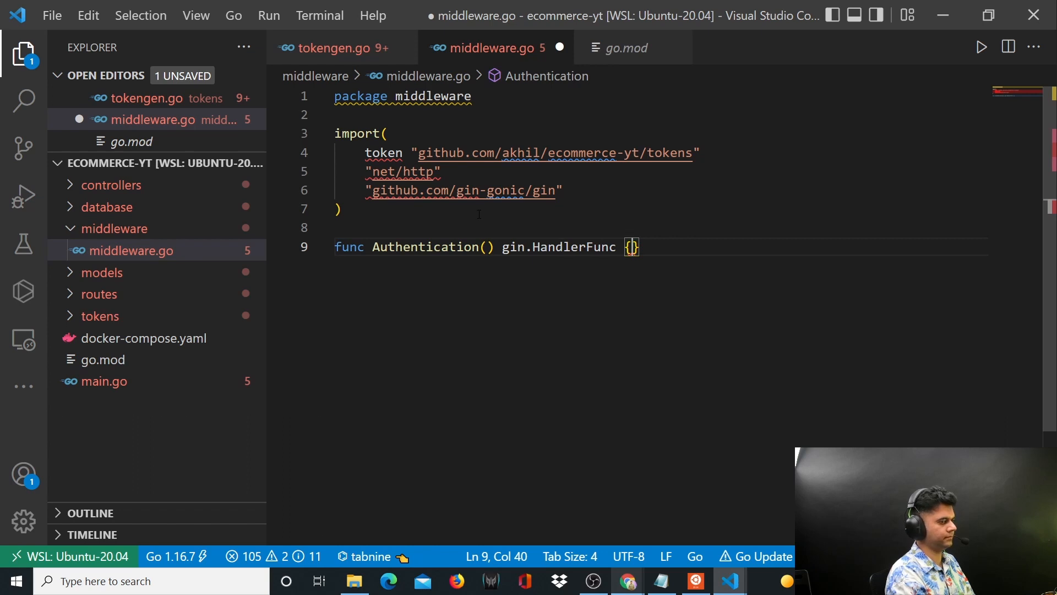
pyautogui.write('return')
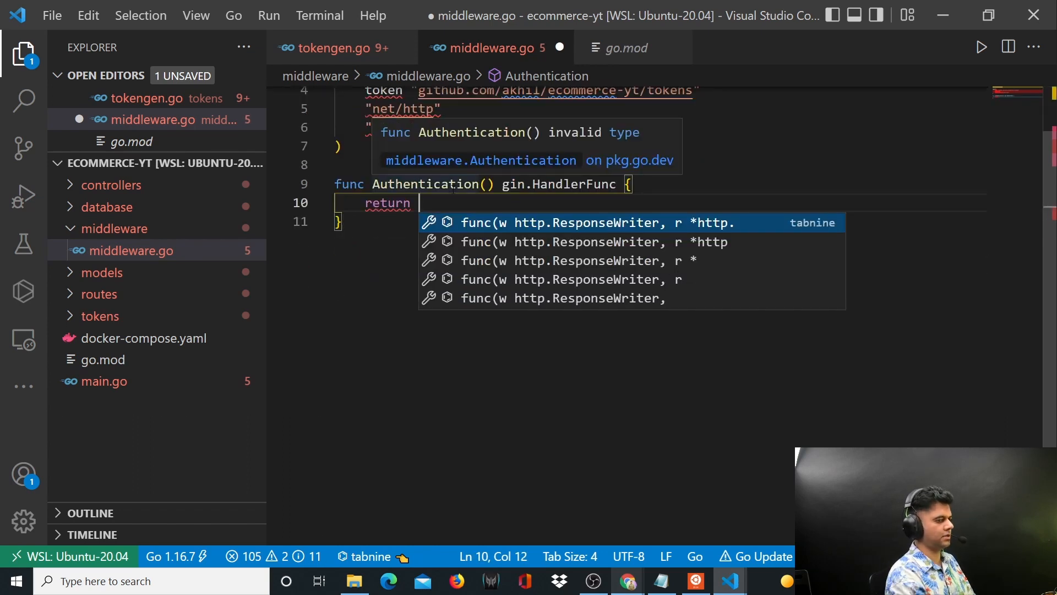
pyautogui.write('func')
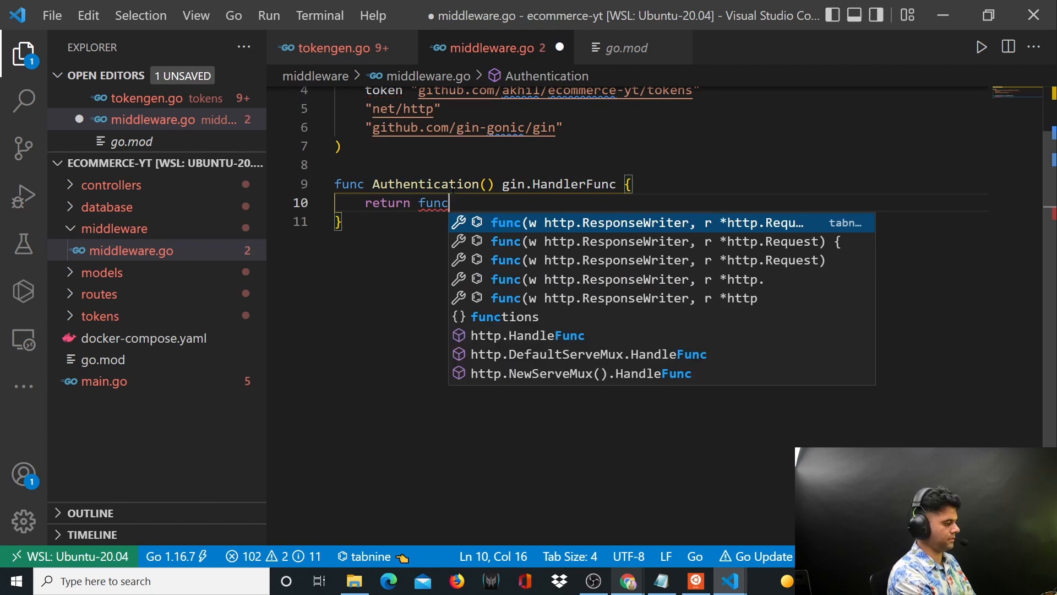
pyautogui.write('(c *)')
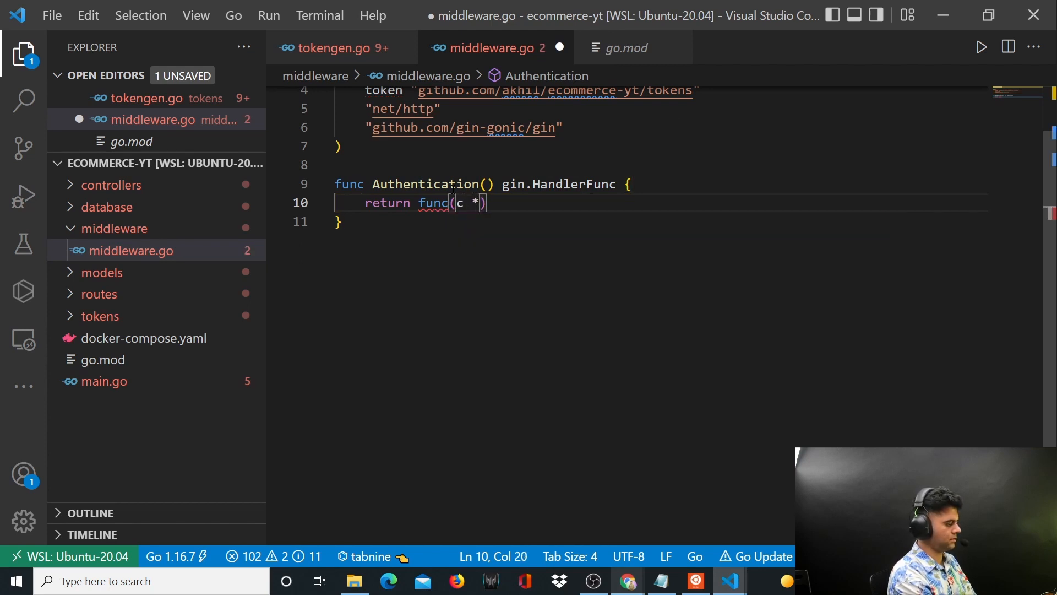
pyautogui.write('gin.Context')
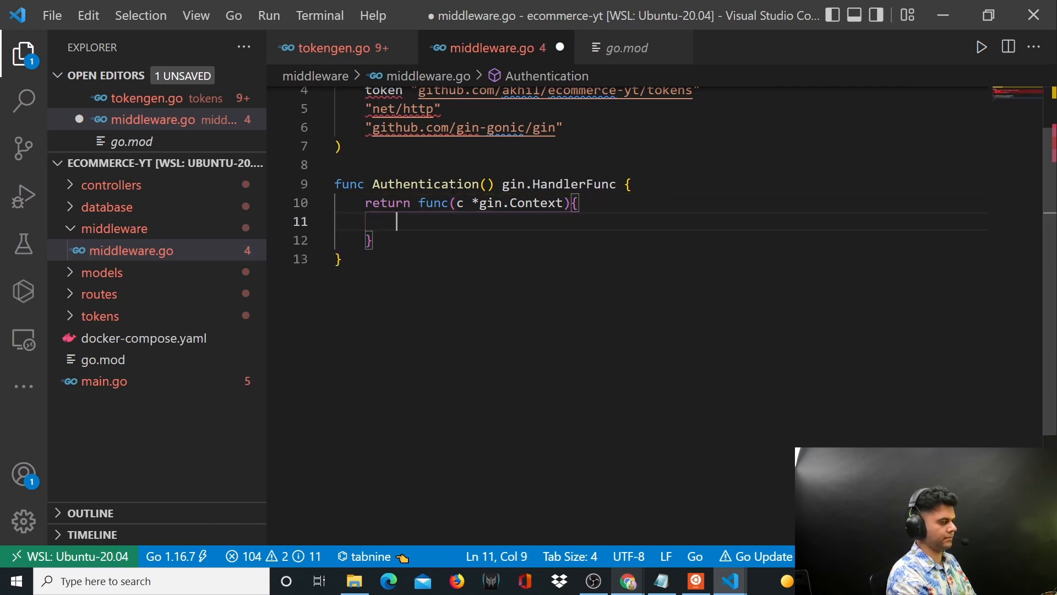
# Step: Read the "token" request header into ClientToken := c.Request.Header.Get("token")
pyautogui.write('ClientT')
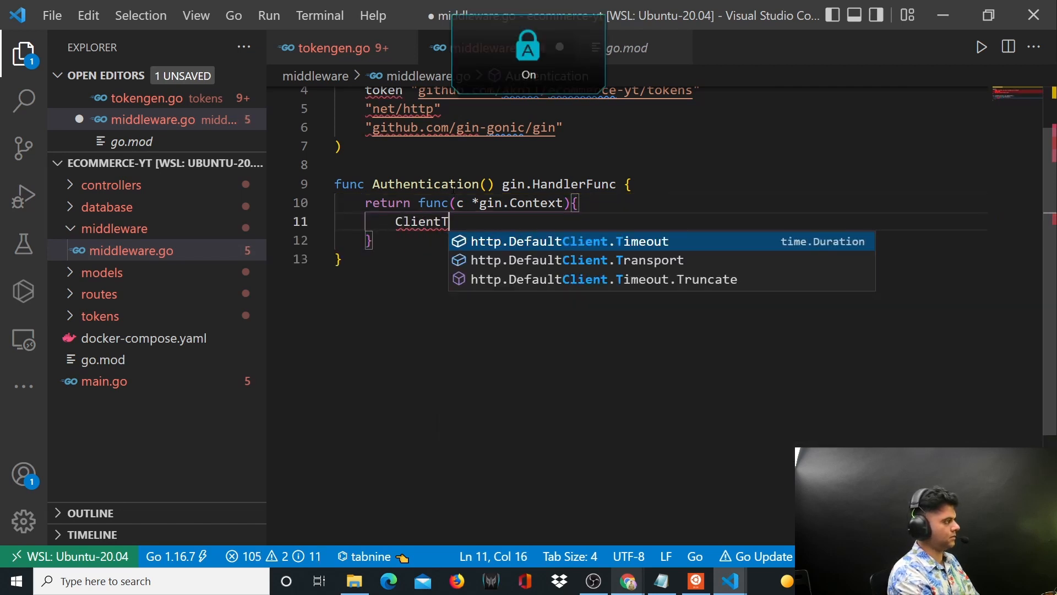
pyautogui.write('oken :')
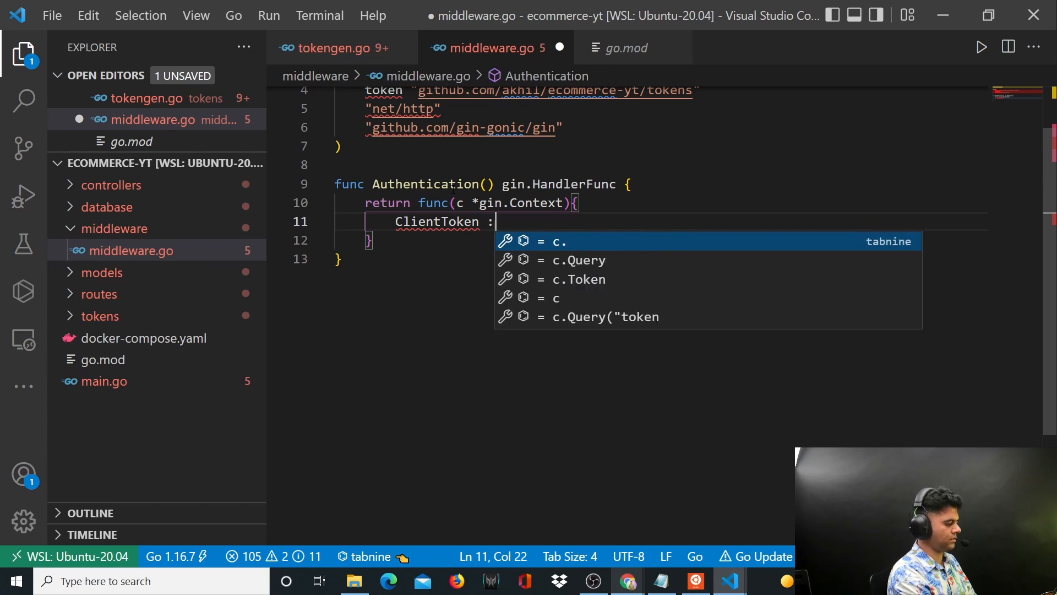
pyautogui.write(':= c.Re')
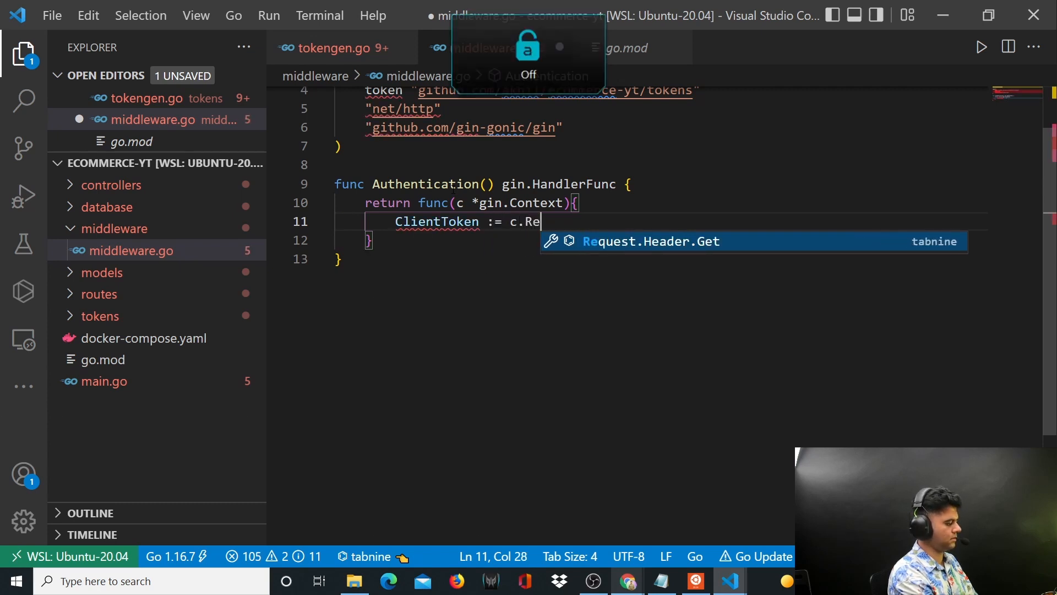
pyautogui.write('quest.Ha')
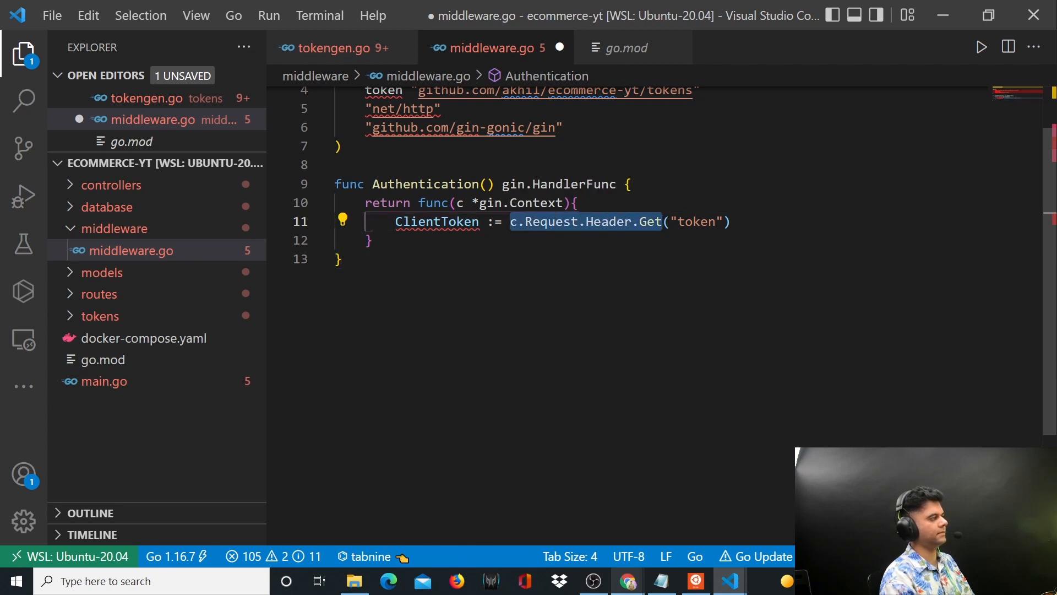
pyautogui.click(369, 240)
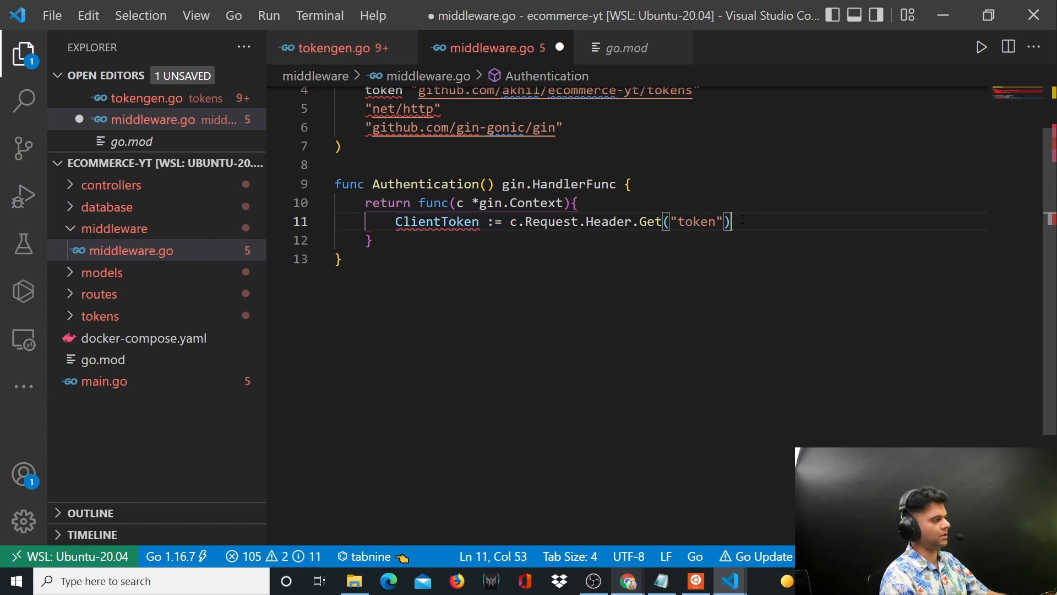
# Step: If ClientToken == "", respond c.JSON(http.StatusInternalServerError, gin.H{"error": "No authorization header provided"})
pyautogui.write('if')
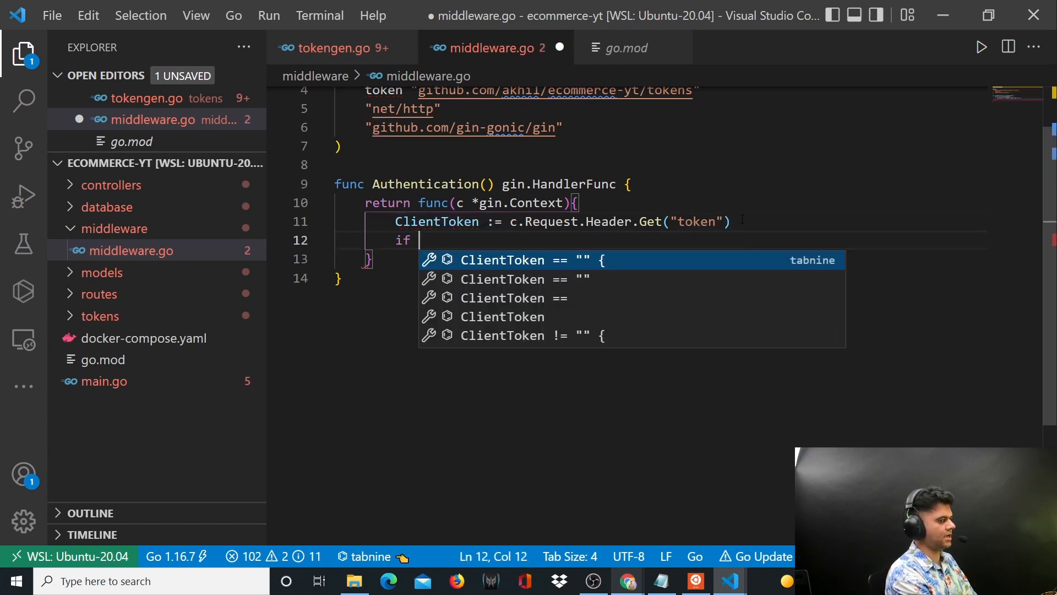
pyautogui.write('cl')
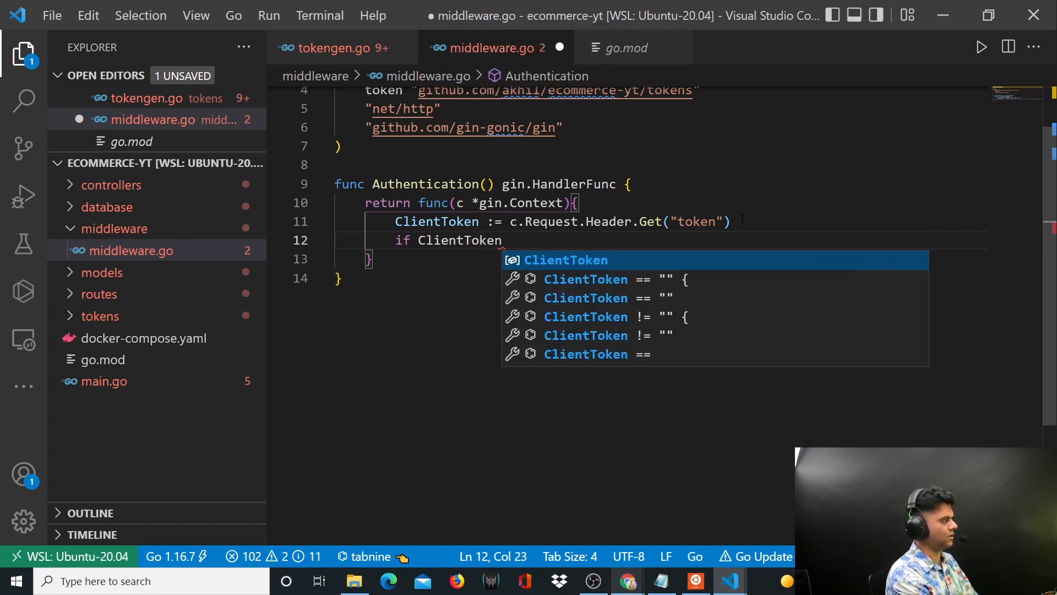
pyautogui.write('==')
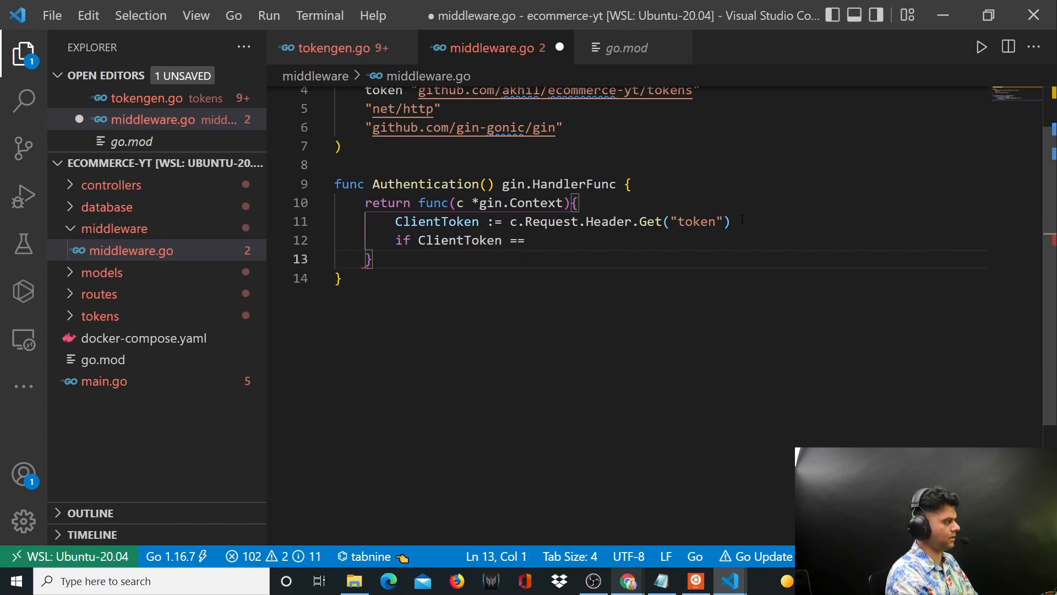
pyautogui.write('""{')
pyautogui.write('c')
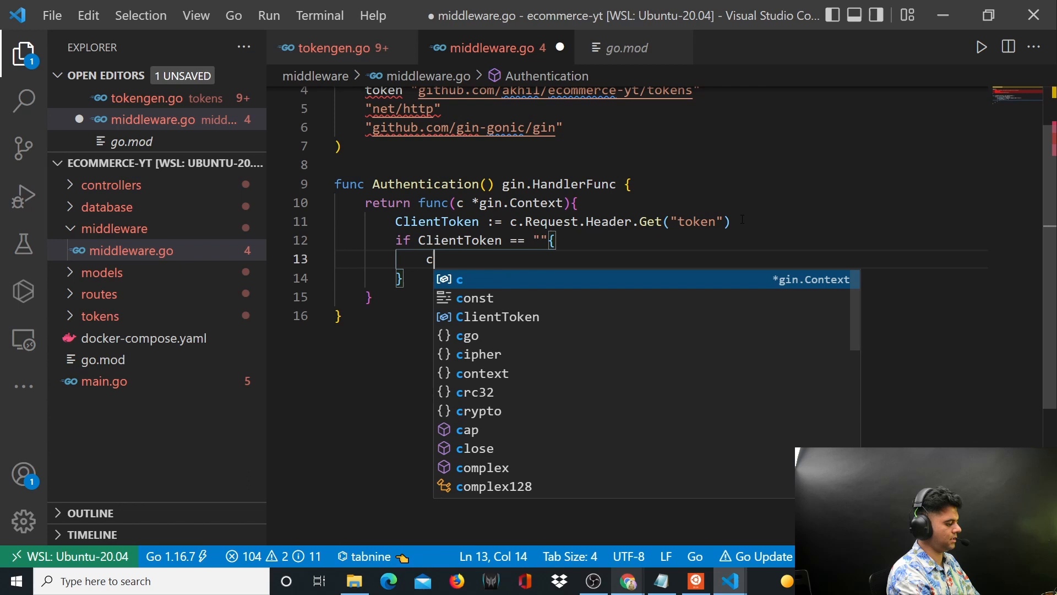
pyautogui.write('.JSON(')
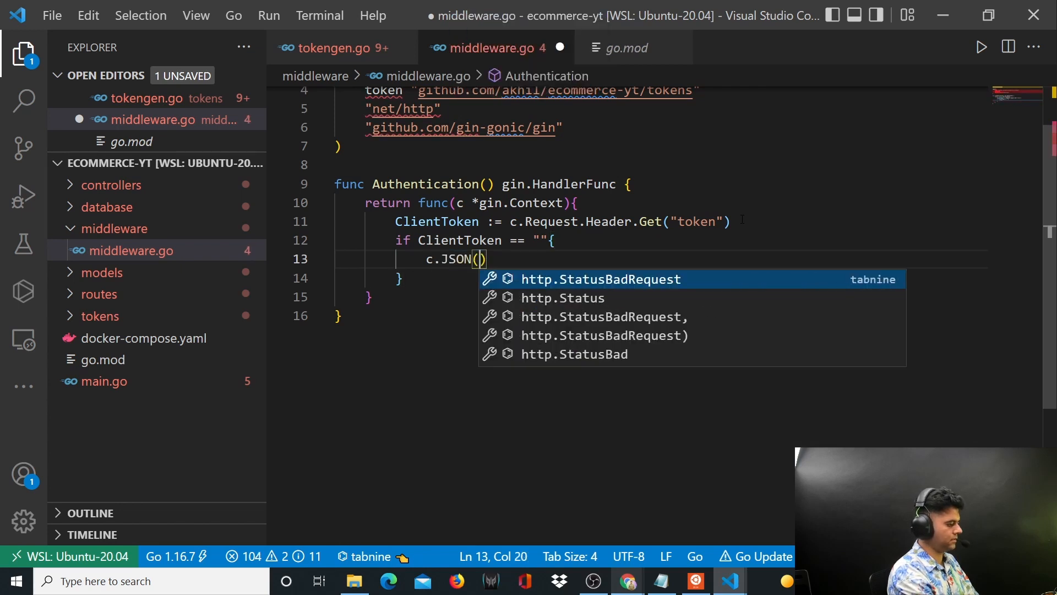
pyautogui.write('http.S')
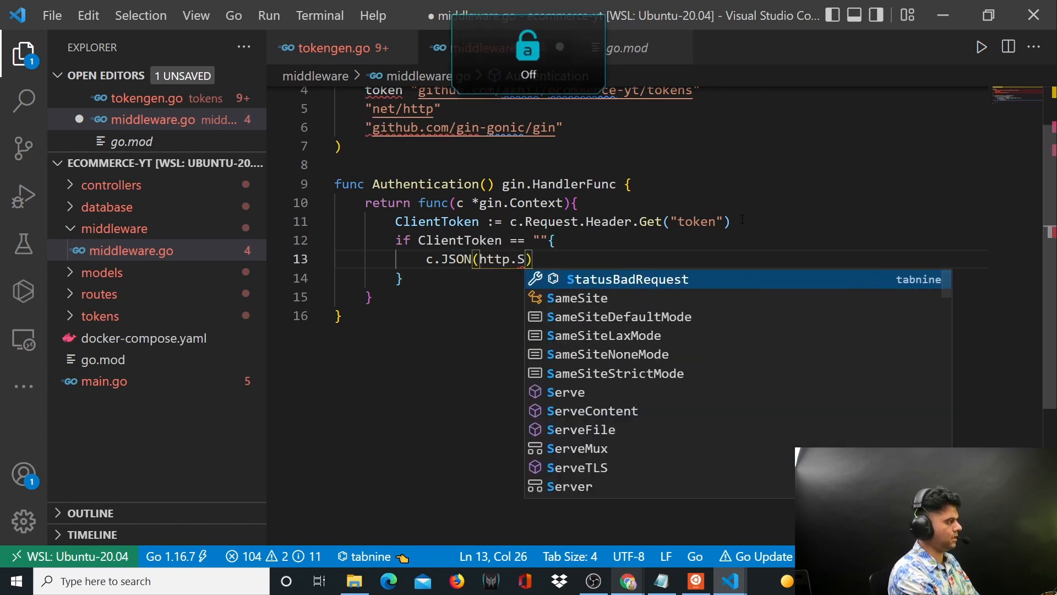
pyautogui.write('tatus')
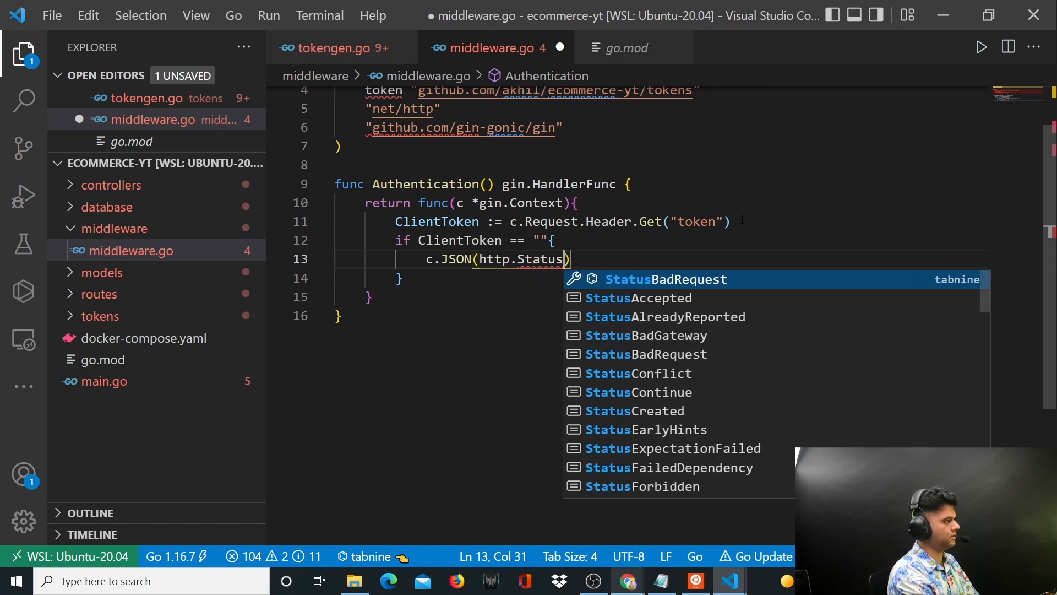
pyautogui.write('InternalServerError')
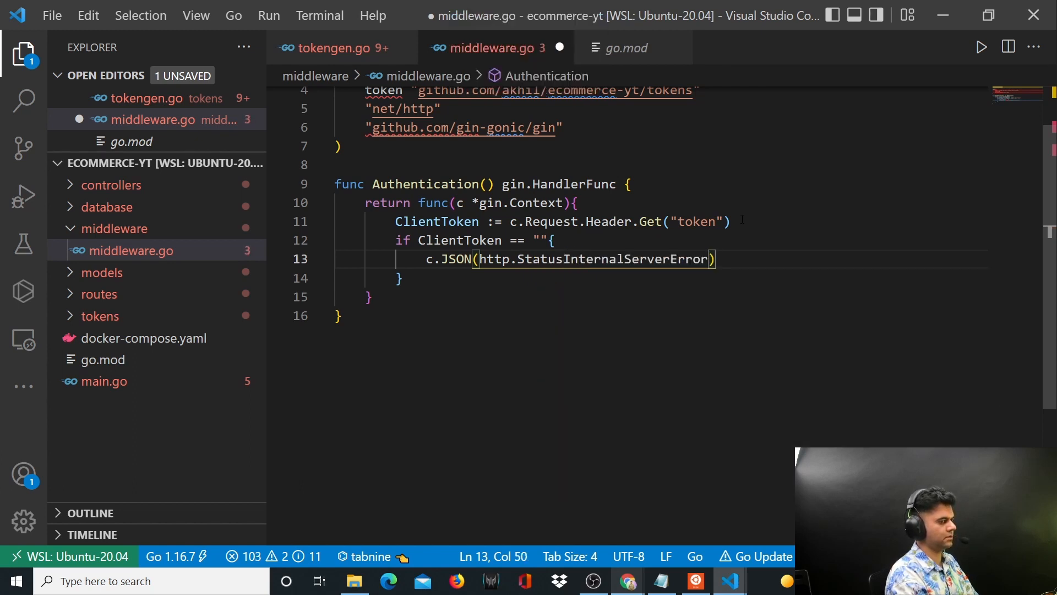
pyautogui.write(', gin.H{"error":"')
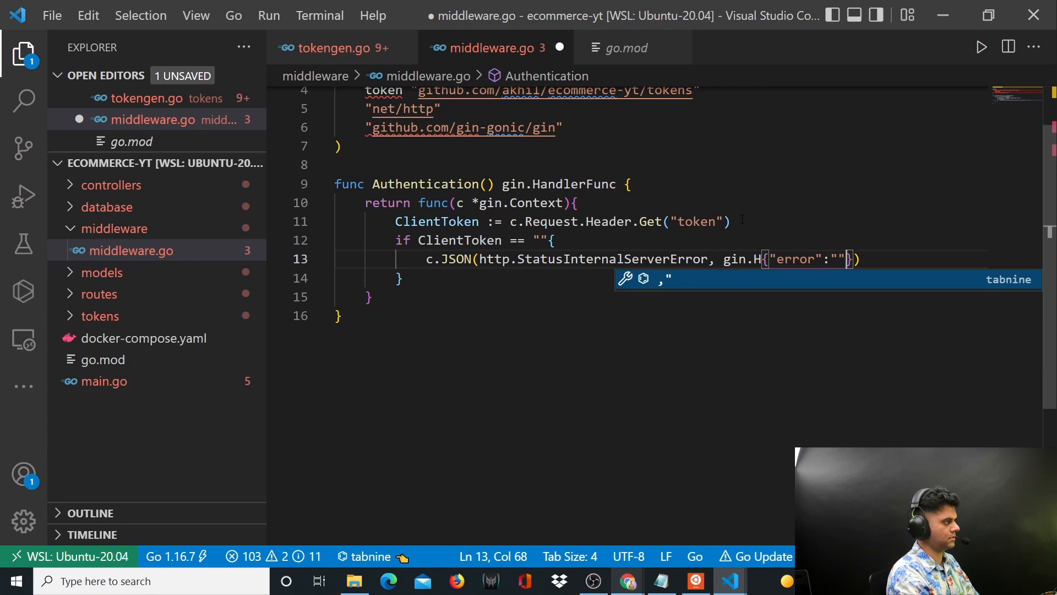
pyautogui.write('No authorization head')
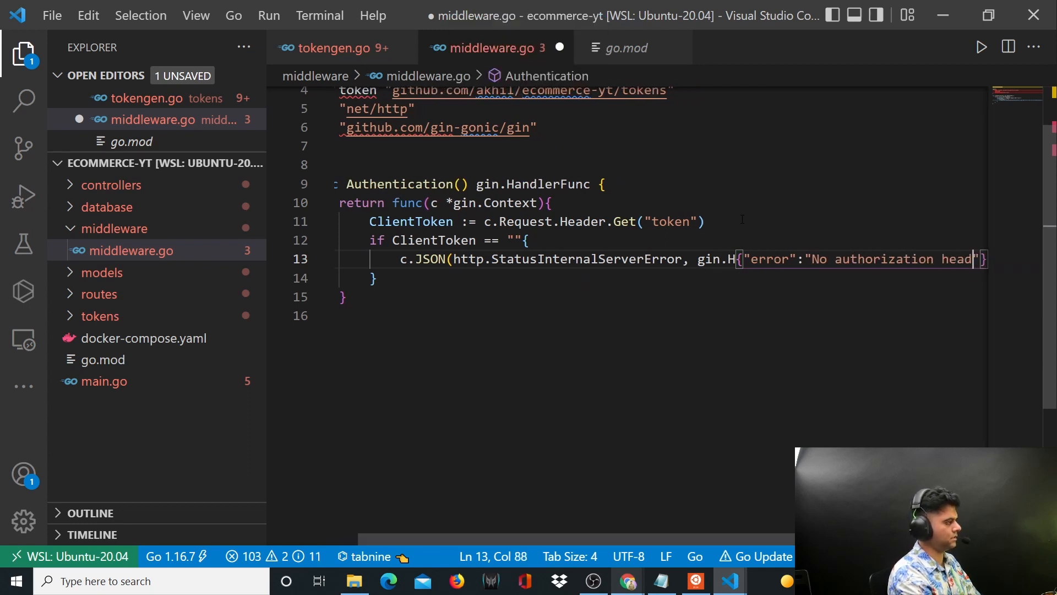
pyautogui.write('provided')
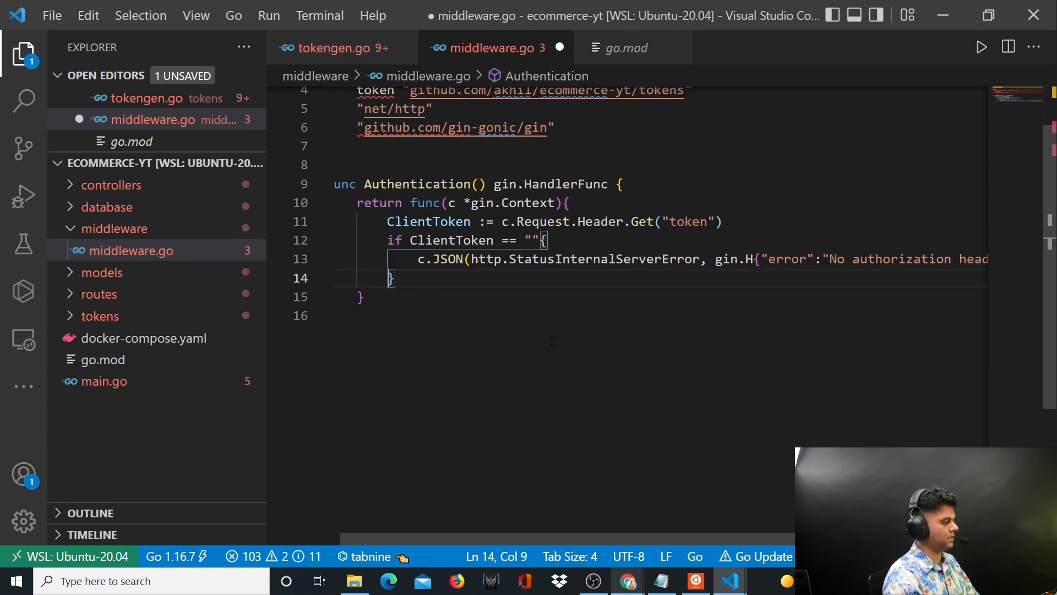
# Step: Finish the empty-token branch with c.Abort() and return
pyautogui.write('c.')
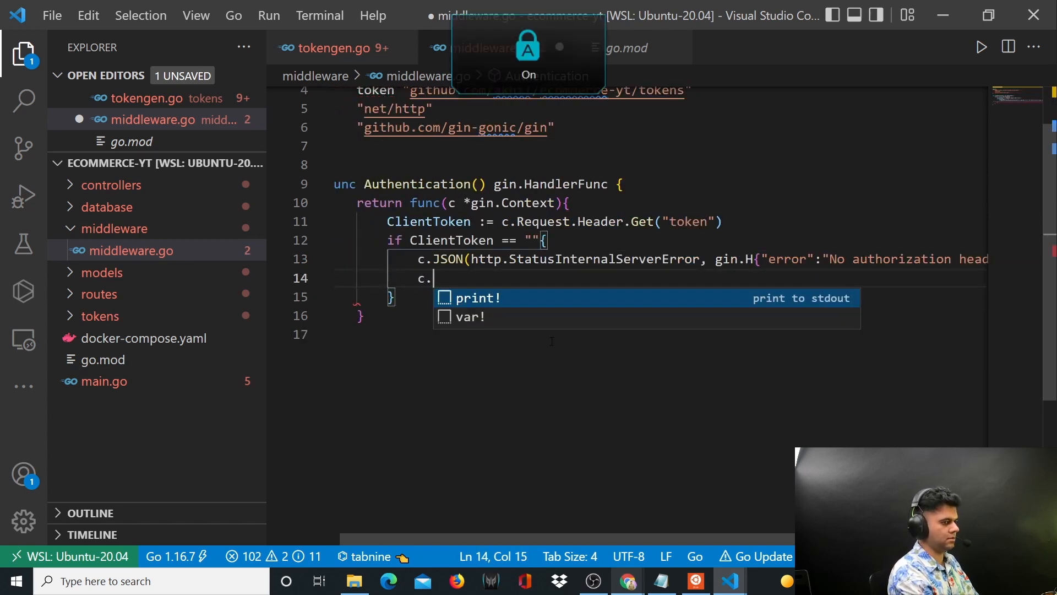
pyautogui.write('Abort()')
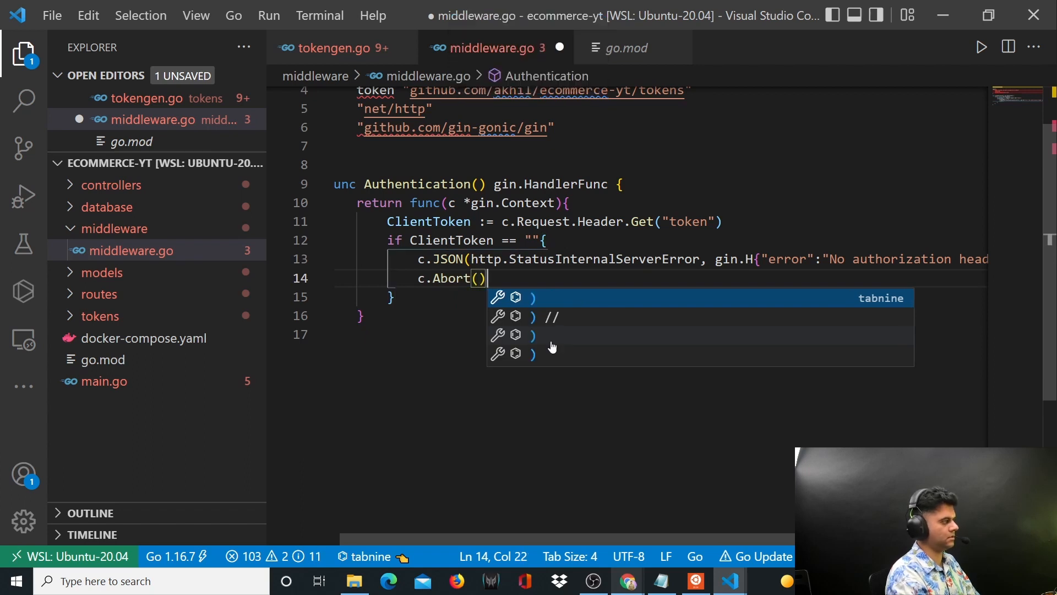
pyautogui.write('return')
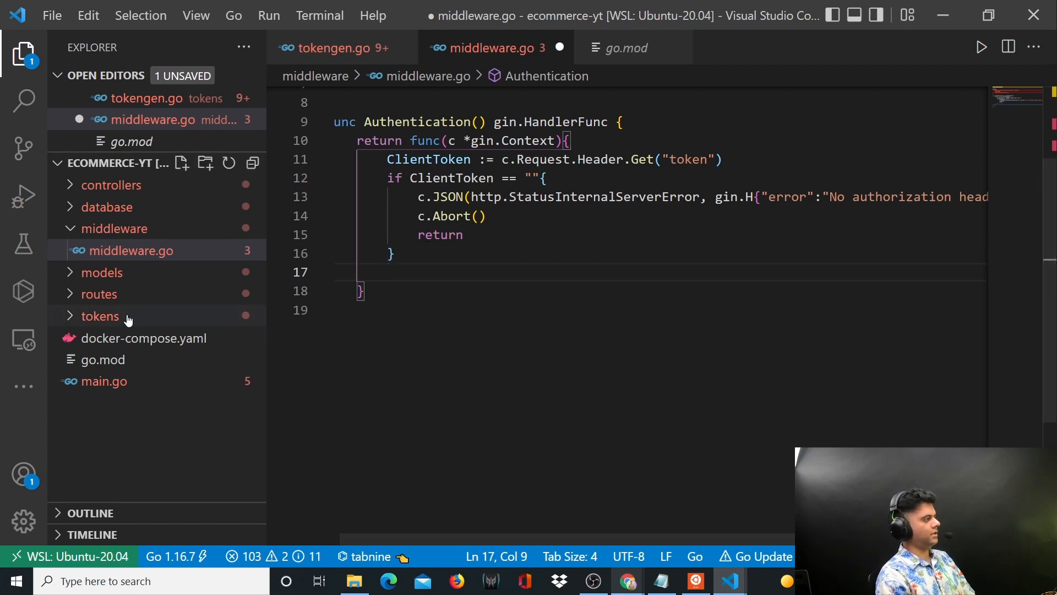
# Step: After checking tokengen.go, write claims, err := token.ValidateToken(ClientToken)
pyautogui.click(330, 47)
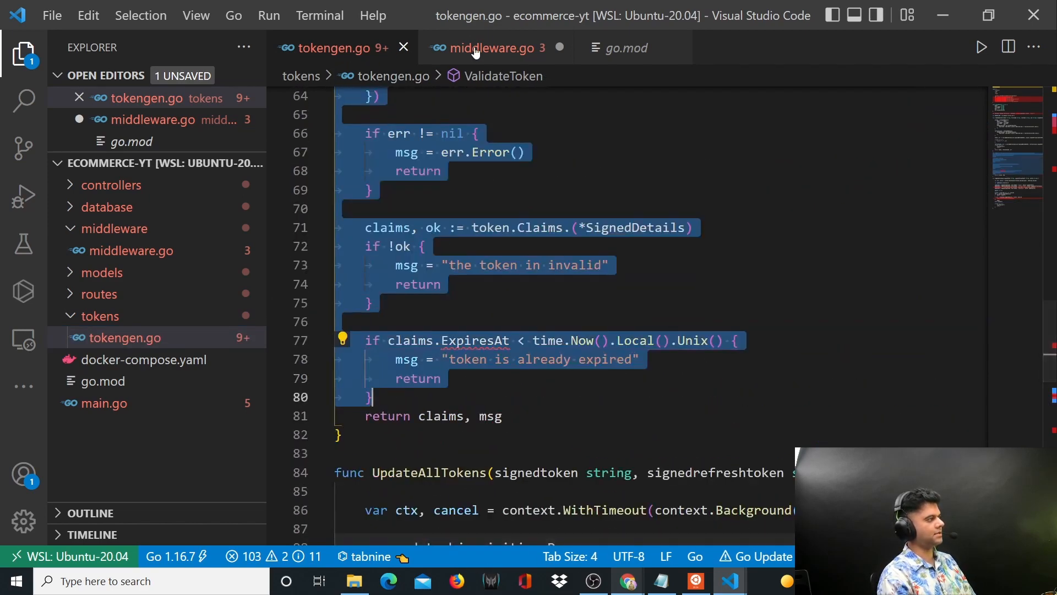
pyautogui.click(490, 48)
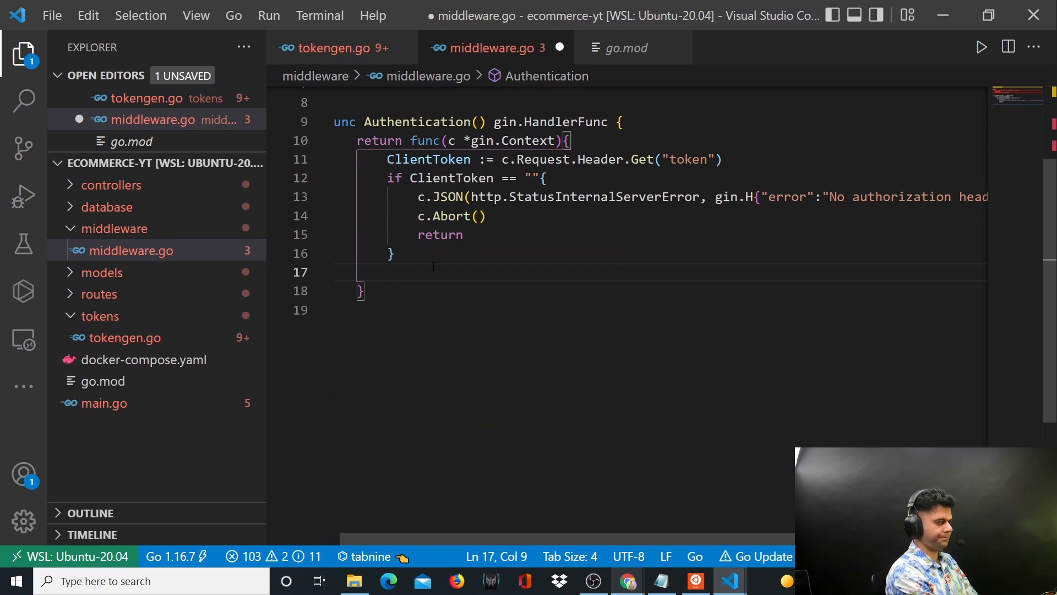
pyautogui.write('token.VlidateToken(')
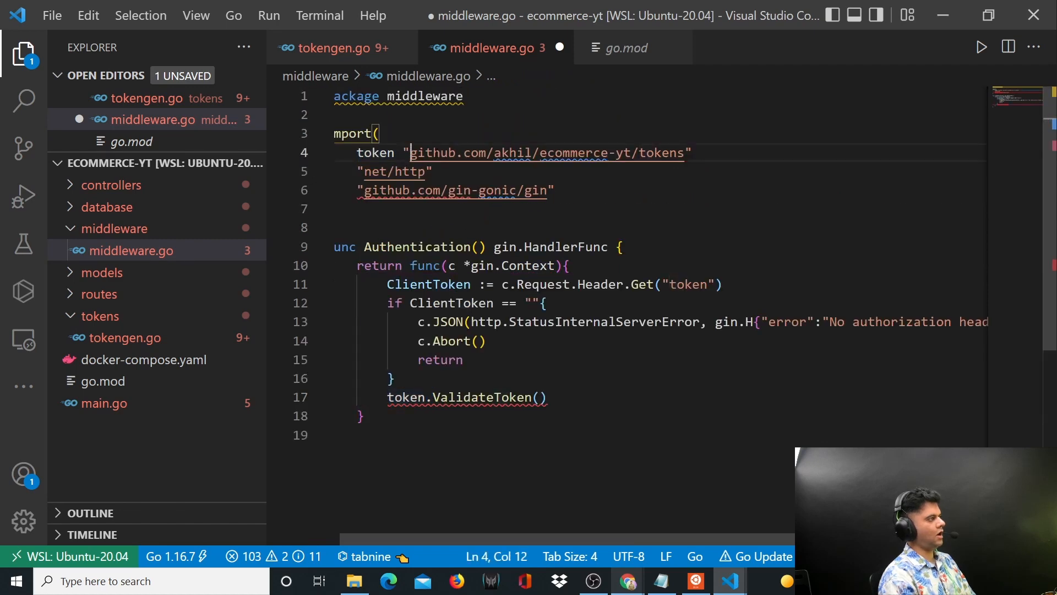
pyautogui.scroll(-3)
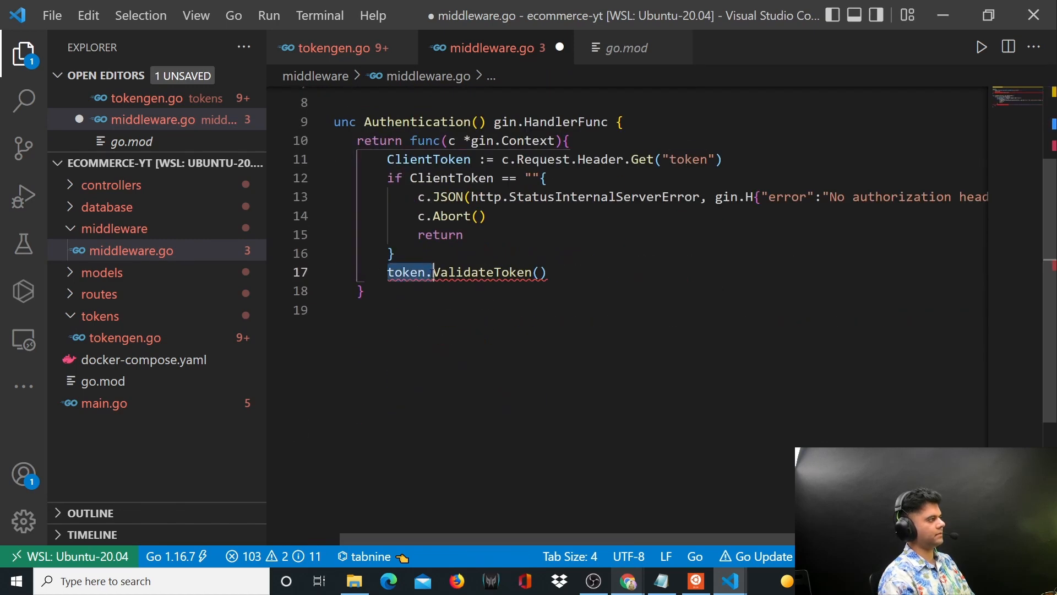
pyautogui.click(538, 272)
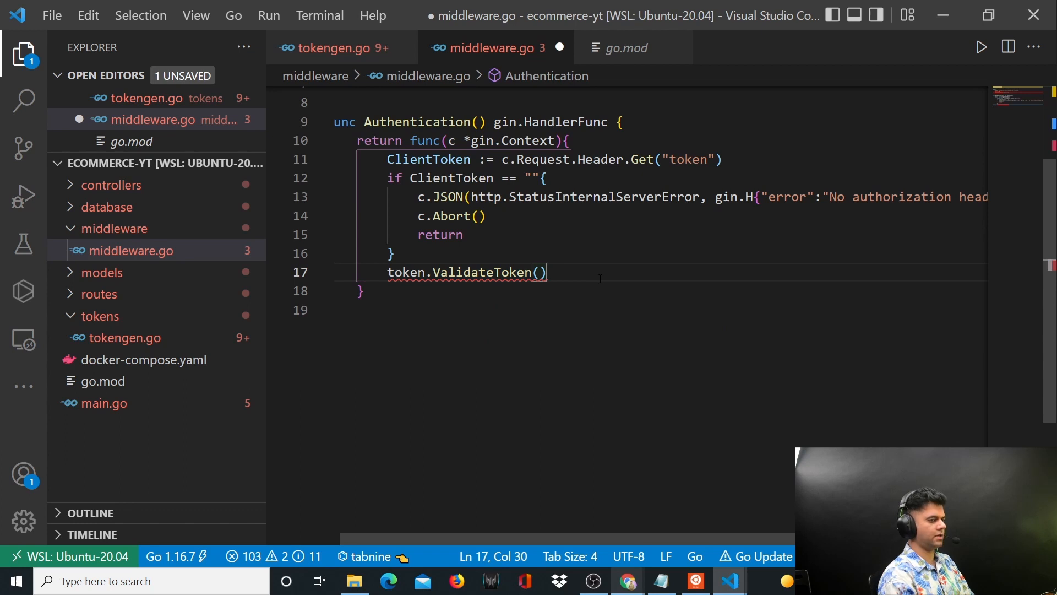
pyautogui.write('ClientToken')
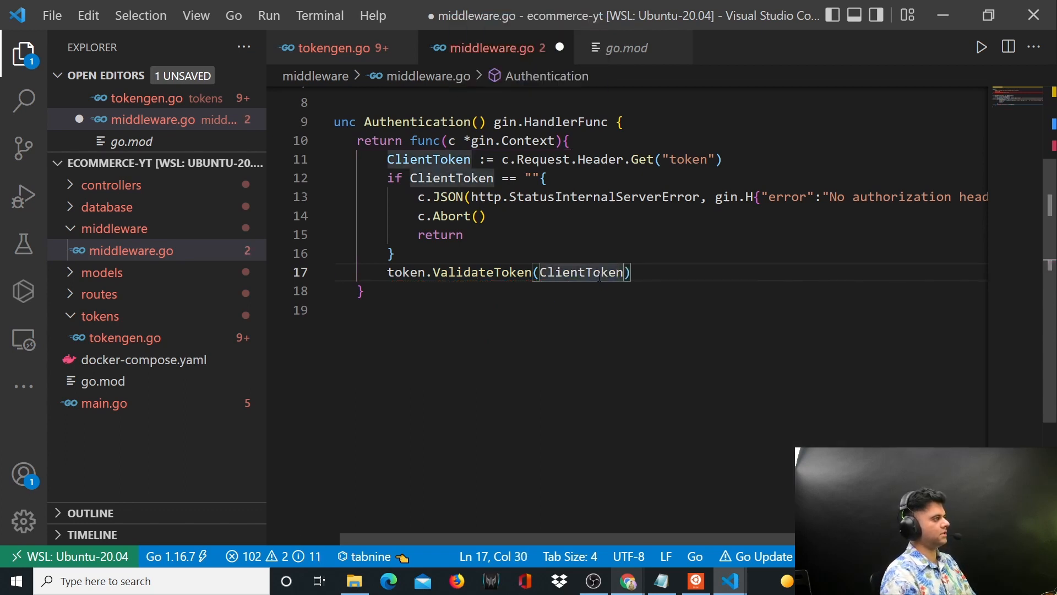
pyautogui.moveTo(387, 158); pyautogui.dragTo(464, 235)
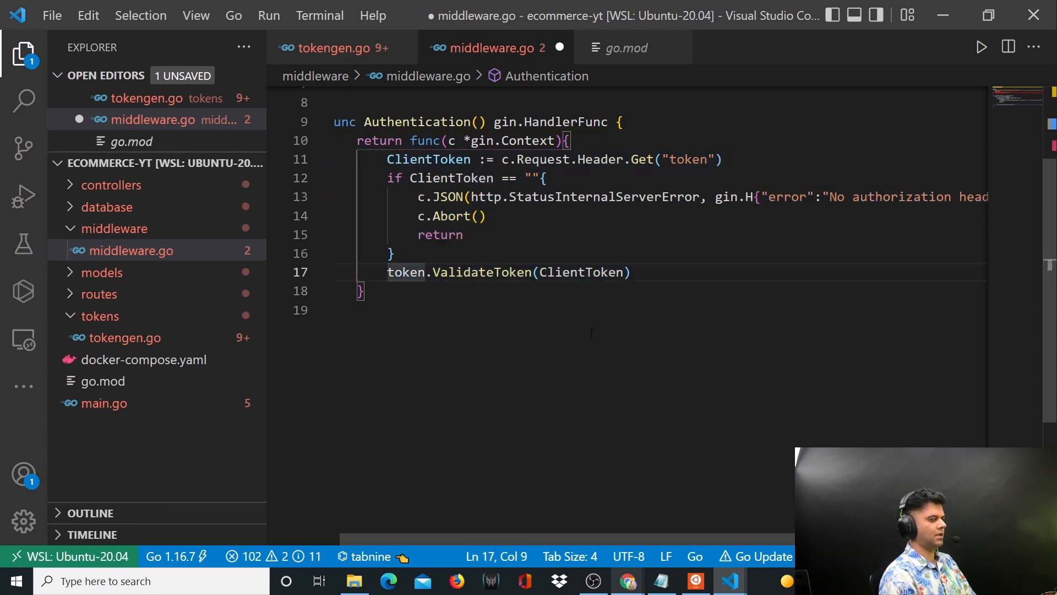
pyautogui.write('claims, err :=')
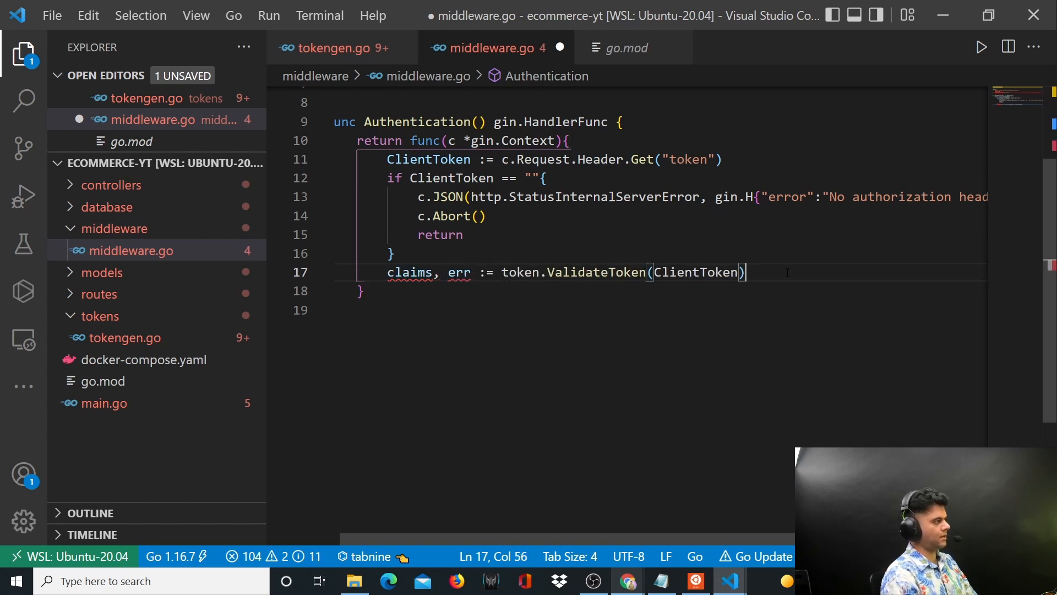
# Step: If err != "", respond c.JSON(http.StatusInternalServerError, gin.H{"error": err})
pyautogui.write('if err != ""{')
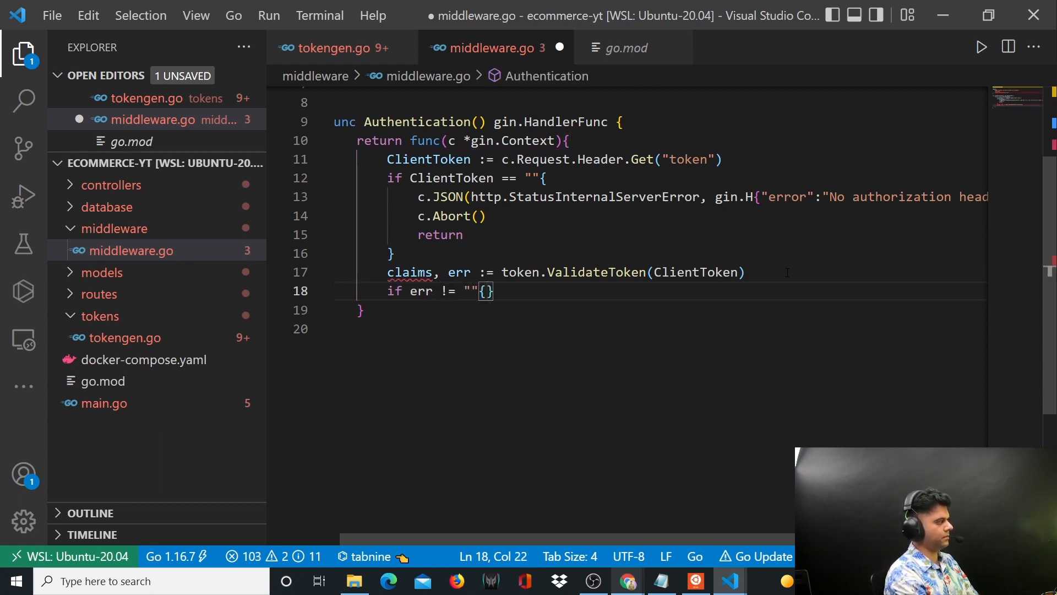
pyautogui.write('c.')
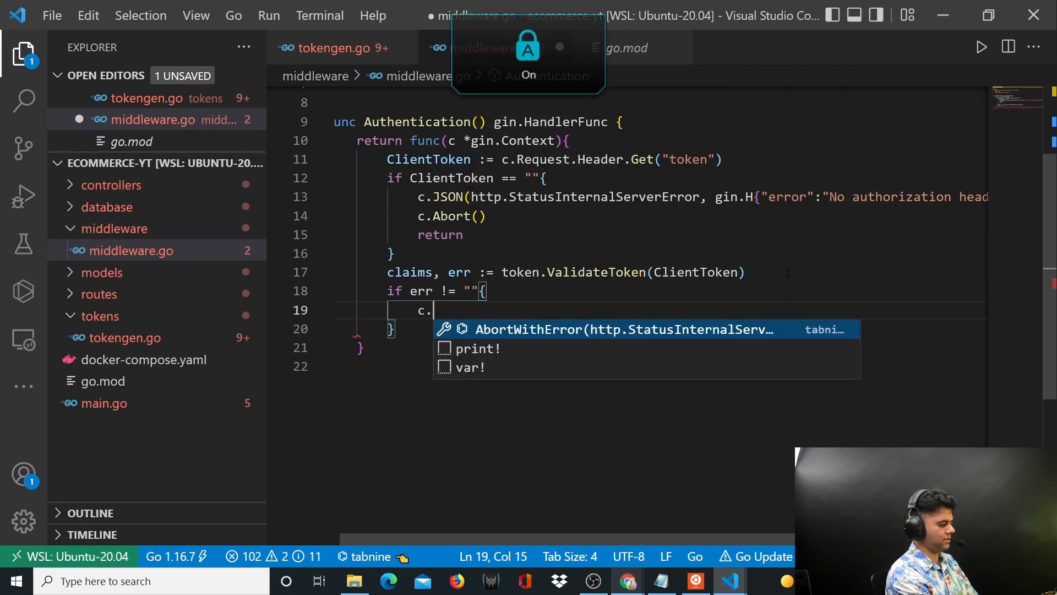
pyautogui.write('JSON(http.StatusInternalServerError, gin.H')
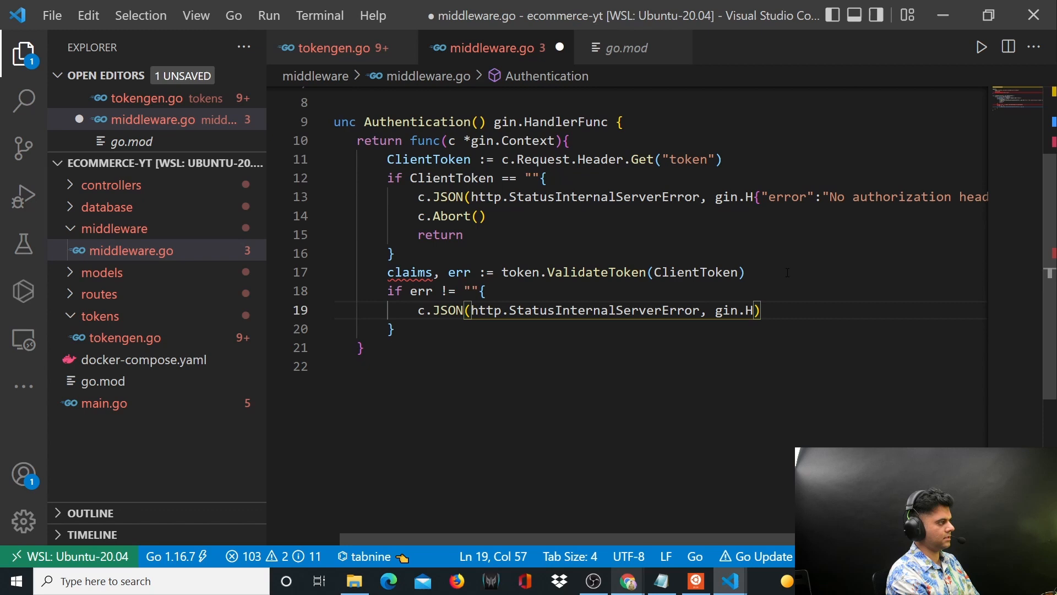
pyautogui.write('{')
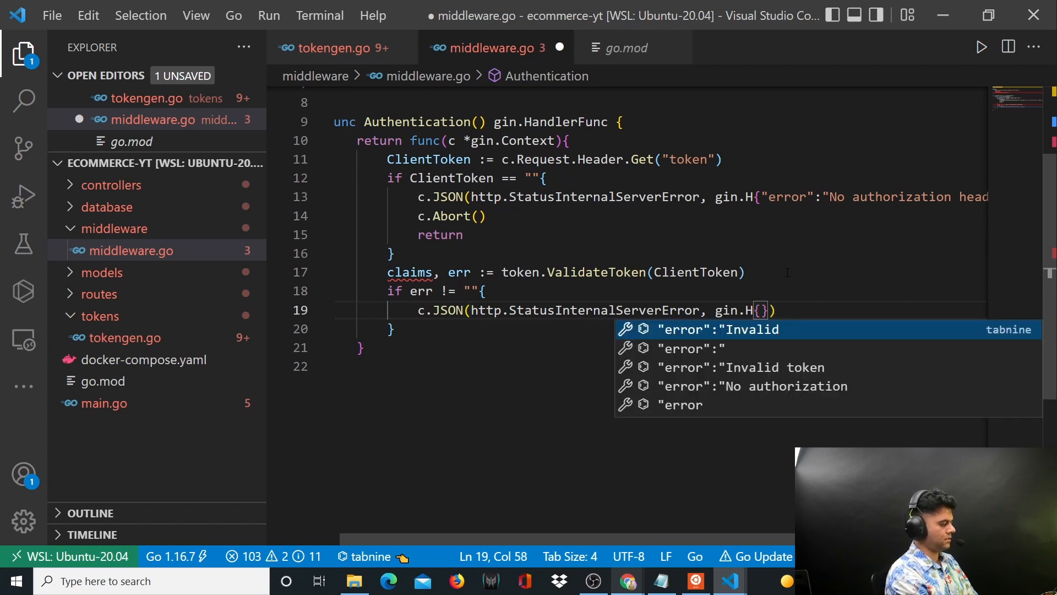
pyautogui.write('"error":')
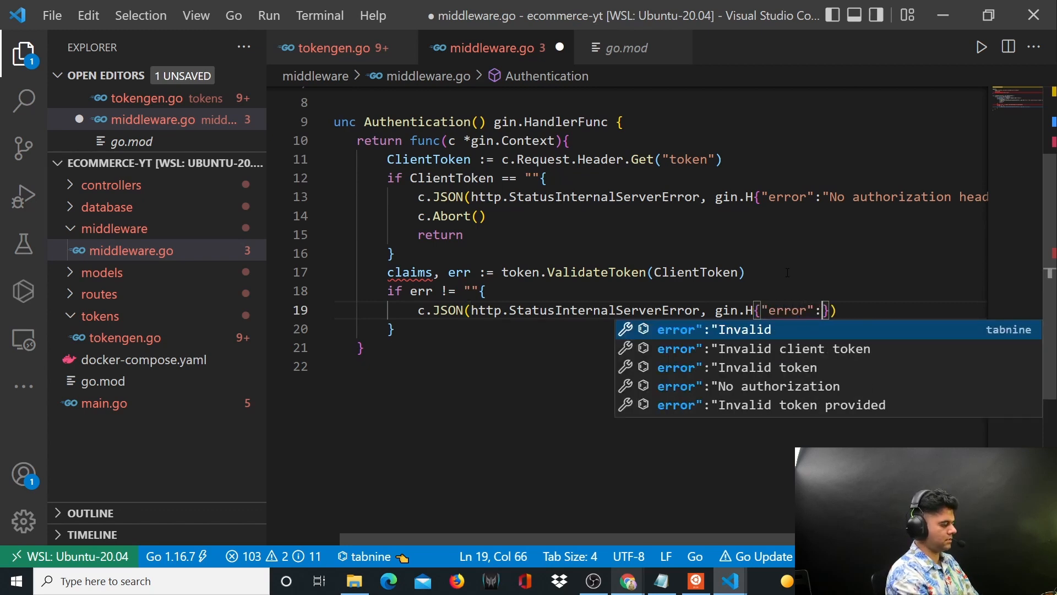
pyautogui.write('err')
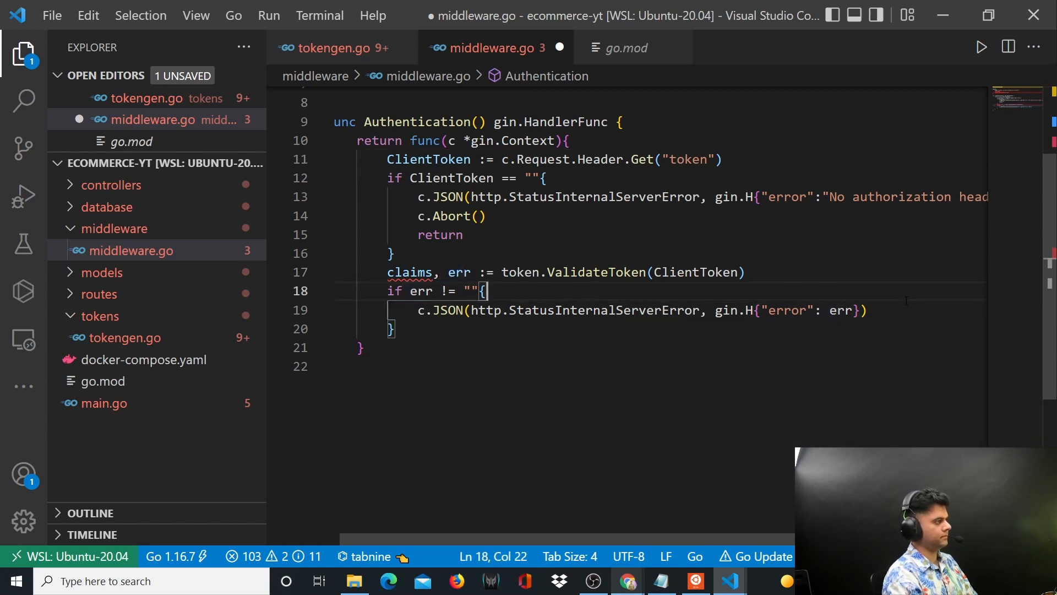
# Step: Finish the validation-error branch with c.Abort() and return
pyautogui.press('Enter')
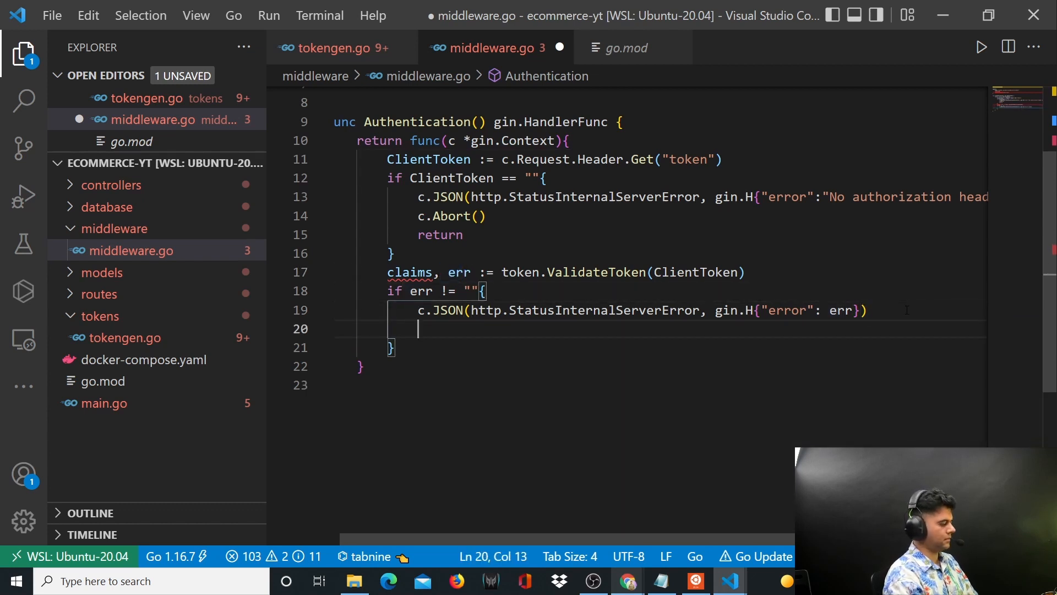
pyautogui.write('c.Abort()')
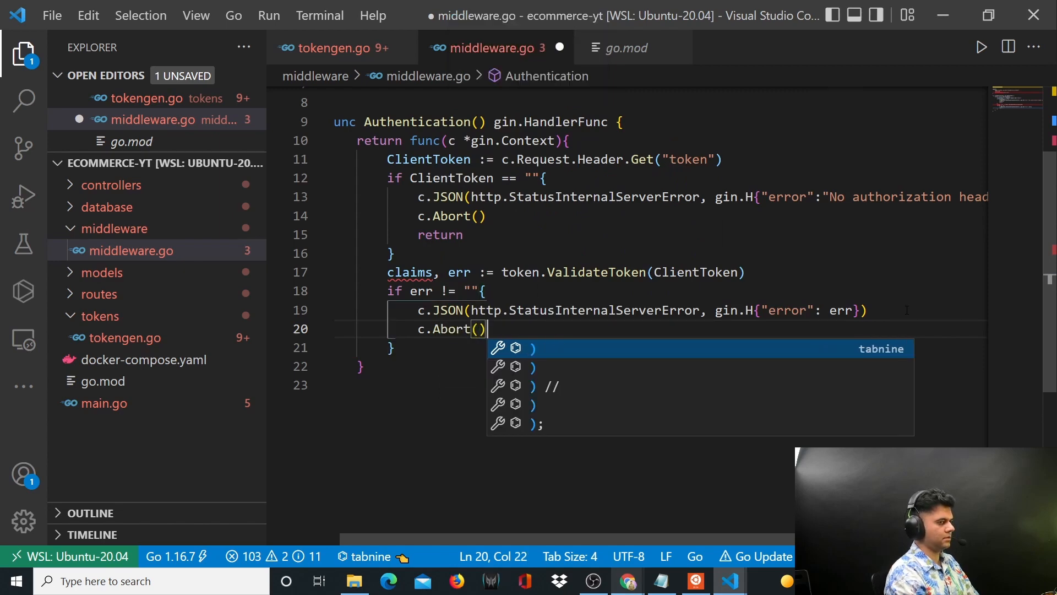
pyautogui.write('return')
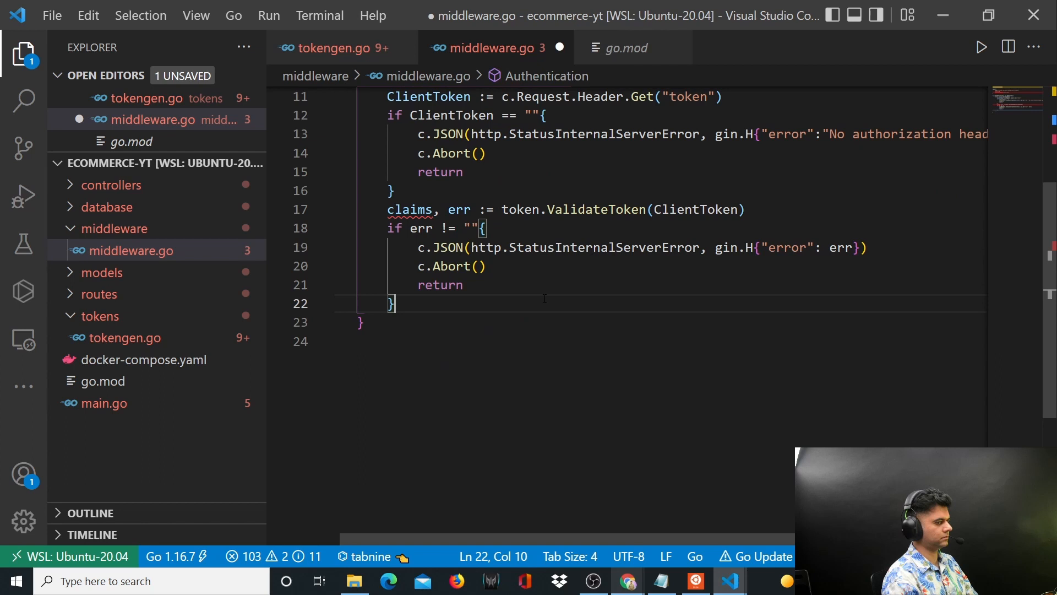
pyautogui.press('Enter')
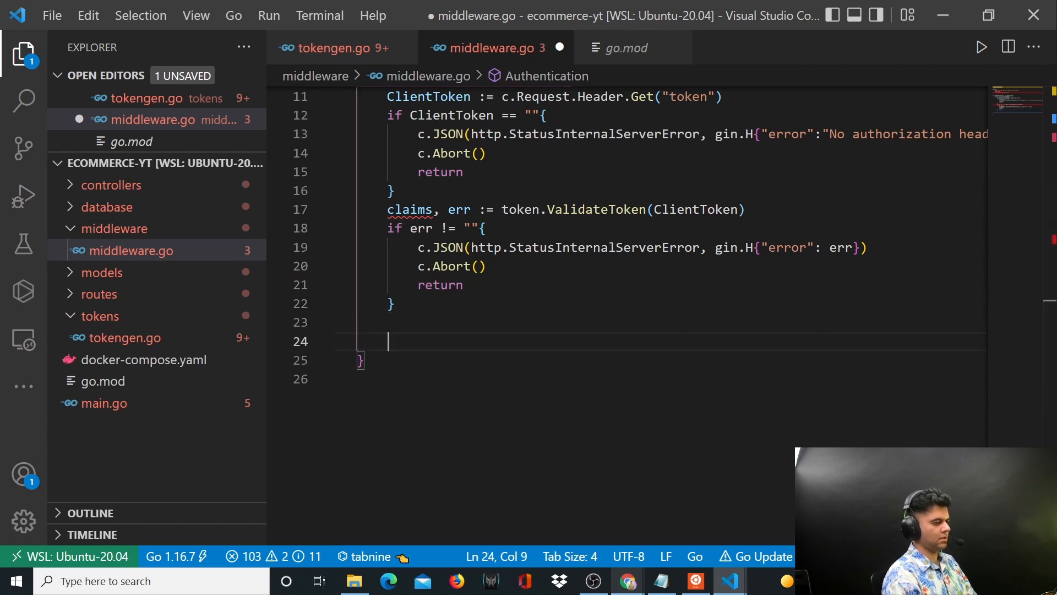
# Step: Store claims.Email as "email" and claims.Uid as "uid" in the context with c.Set
pyautogui.click(389, 210)
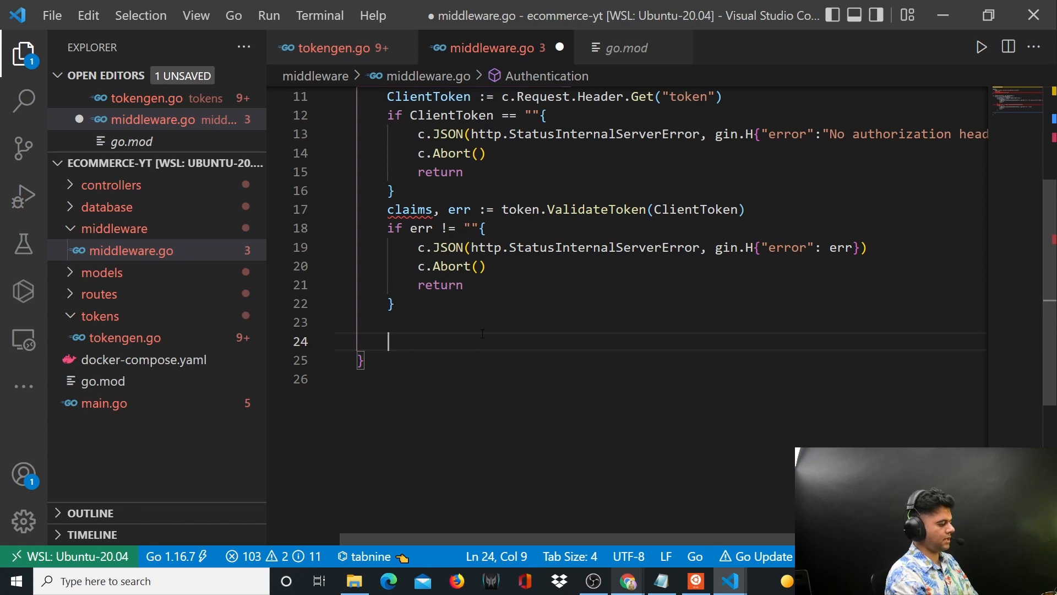
pyautogui.write('c.Set(')
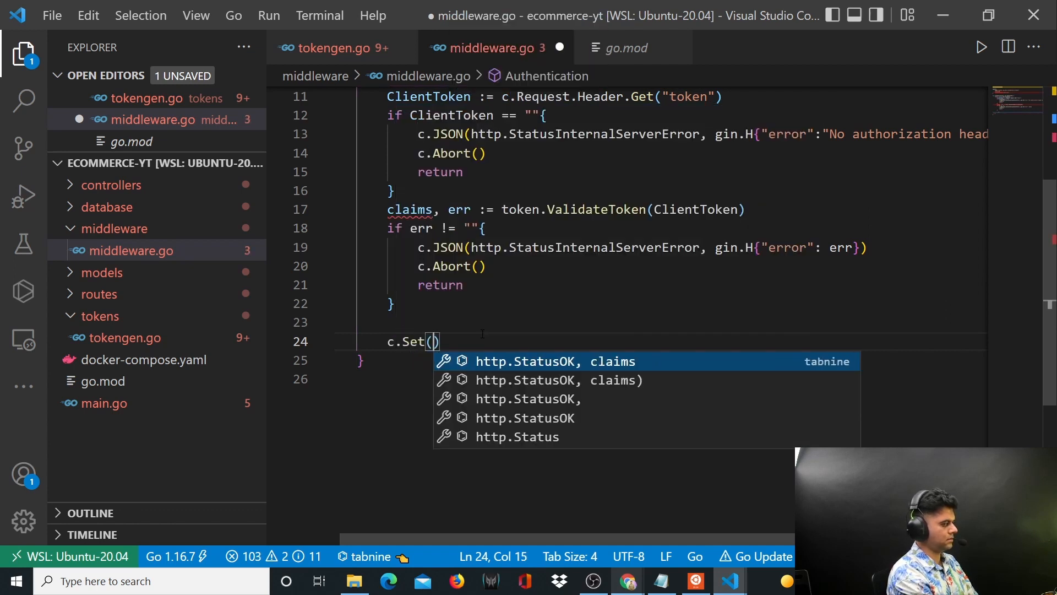
pyautogui.write('"email"')
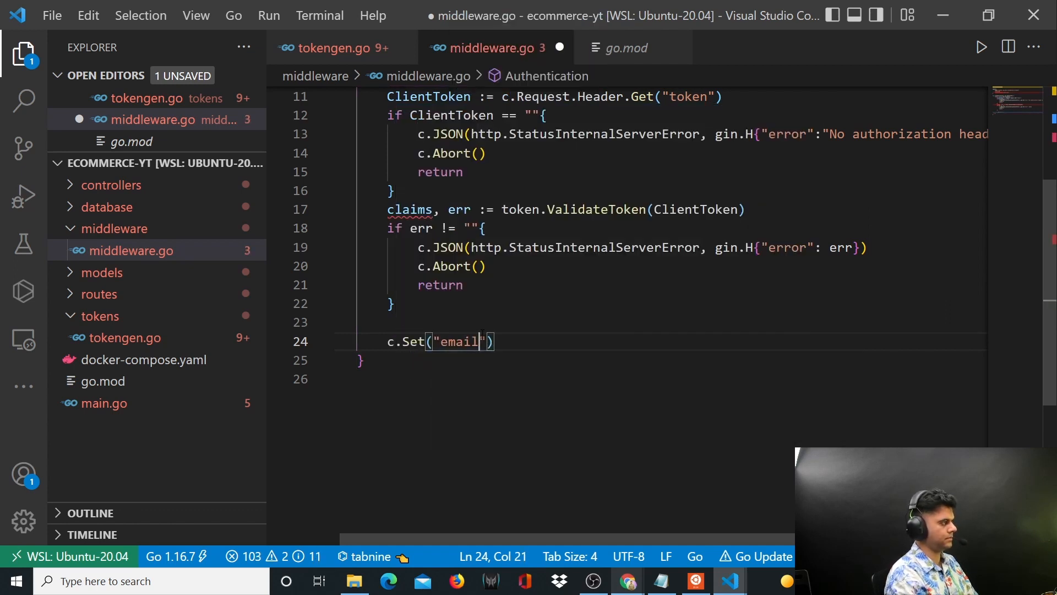
pyautogui.write(', claims.Email')
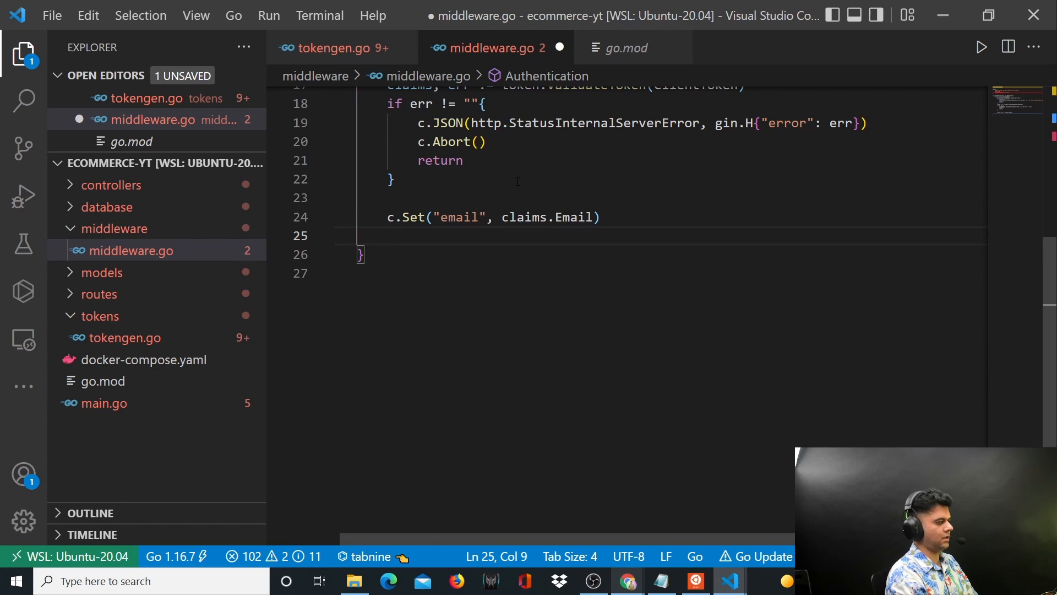
pyautogui.write('c.Set(')
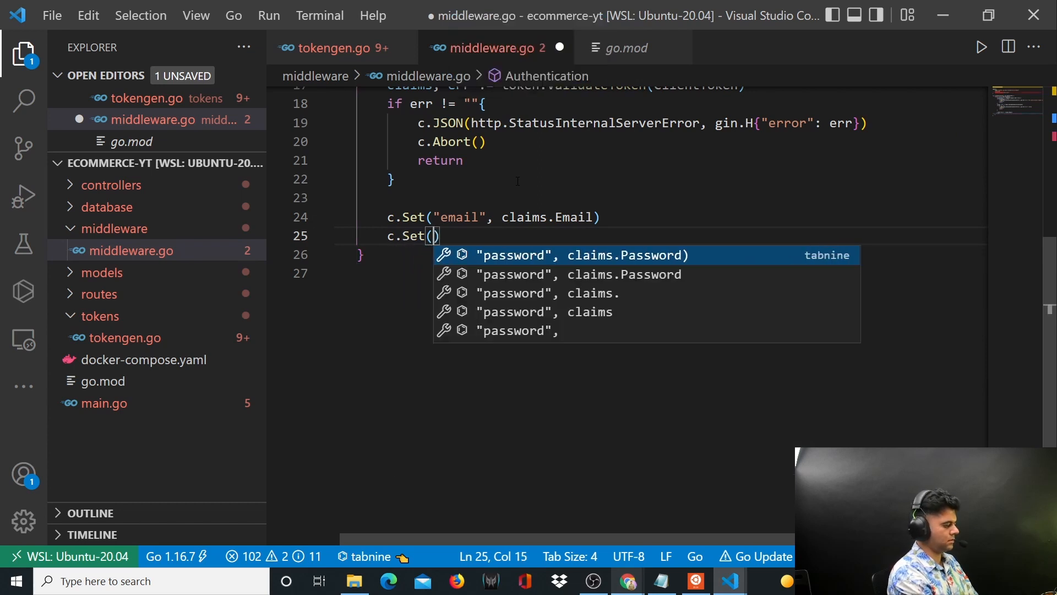
pyautogui.write('"uid",')
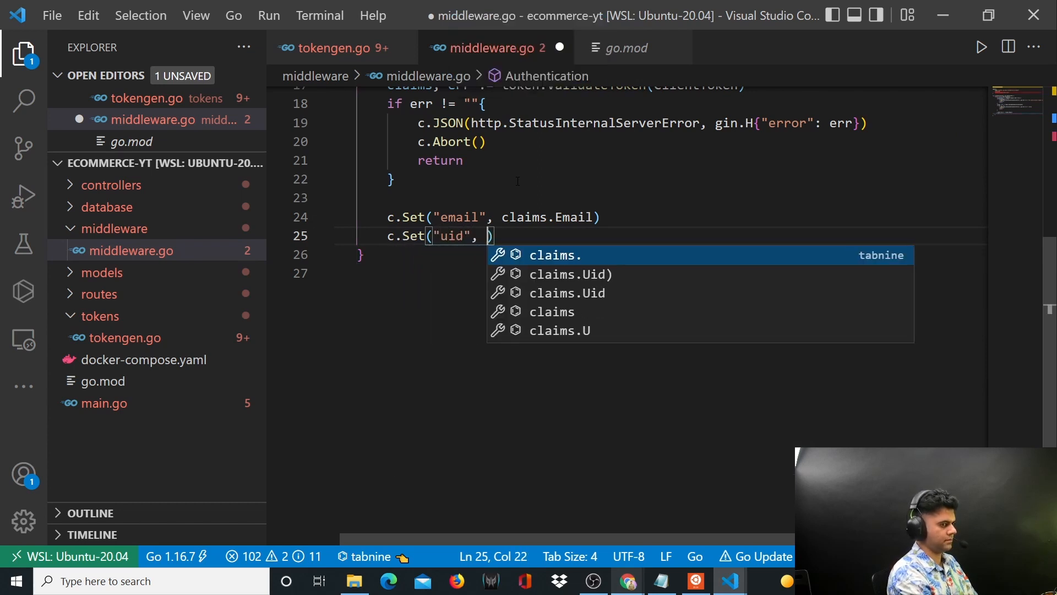
pyautogui.write('claims.U')
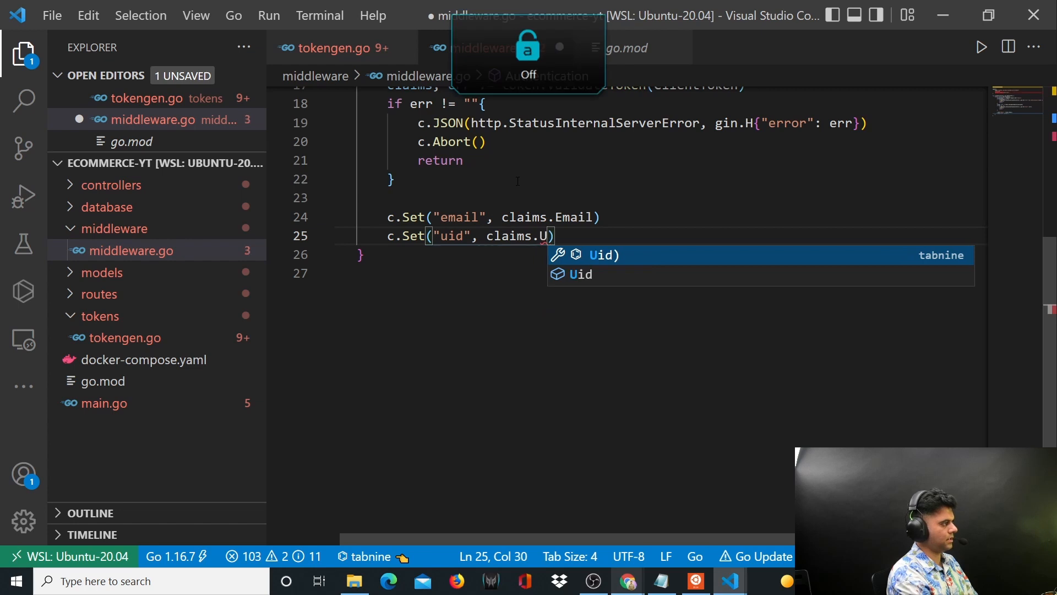
pyautogui.press('Tab')
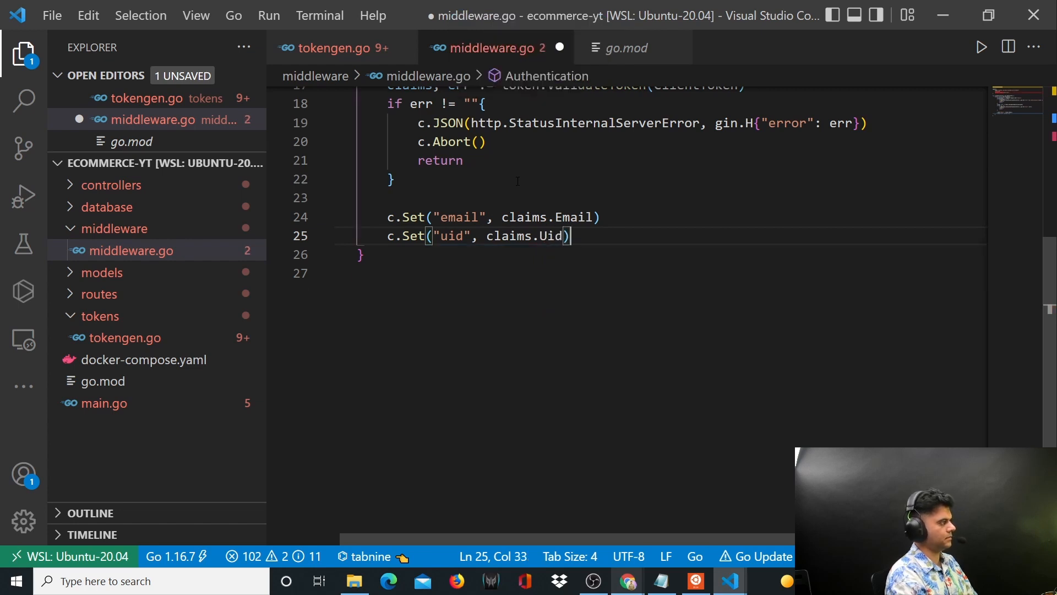
# Step: Pass control to the next handler with c.Next()
pyautogui.write('c.N')
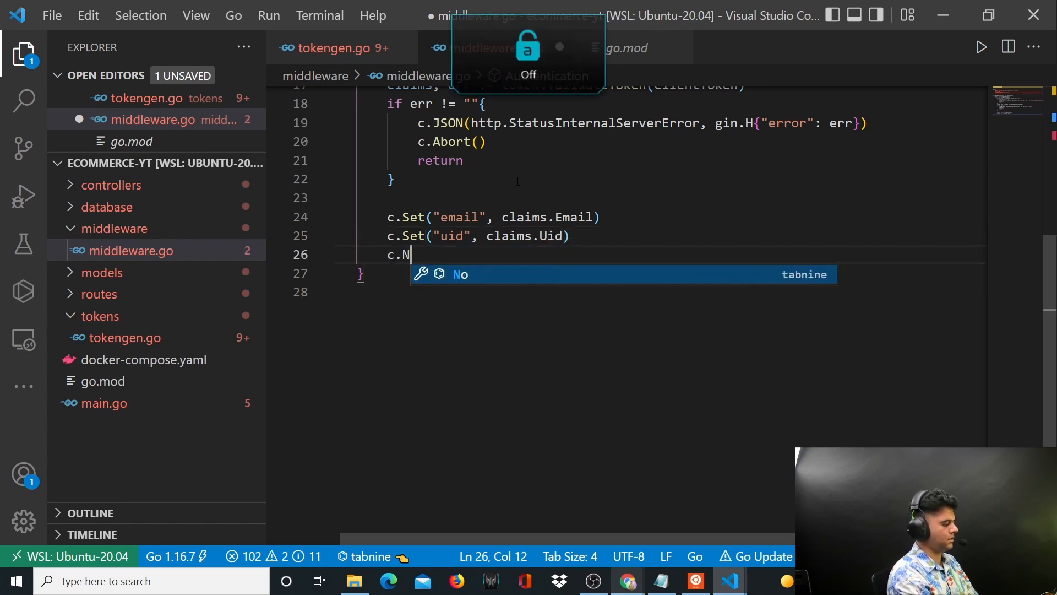
pyautogui.write('ext()')
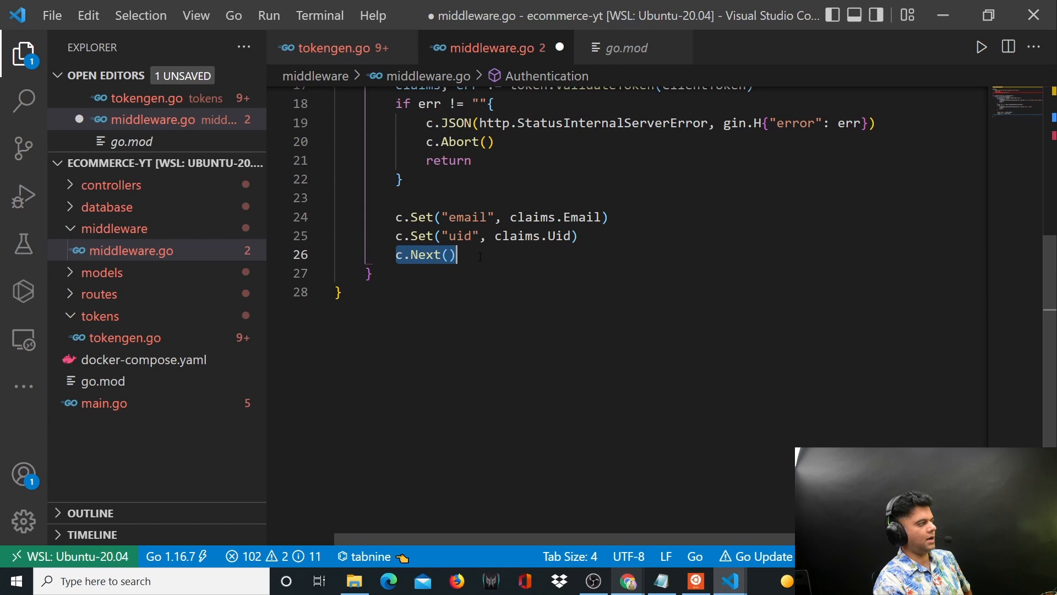
# Step: Review the Authentication function and save middleware.go with Ctrl+S
pyautogui.click(456, 254)
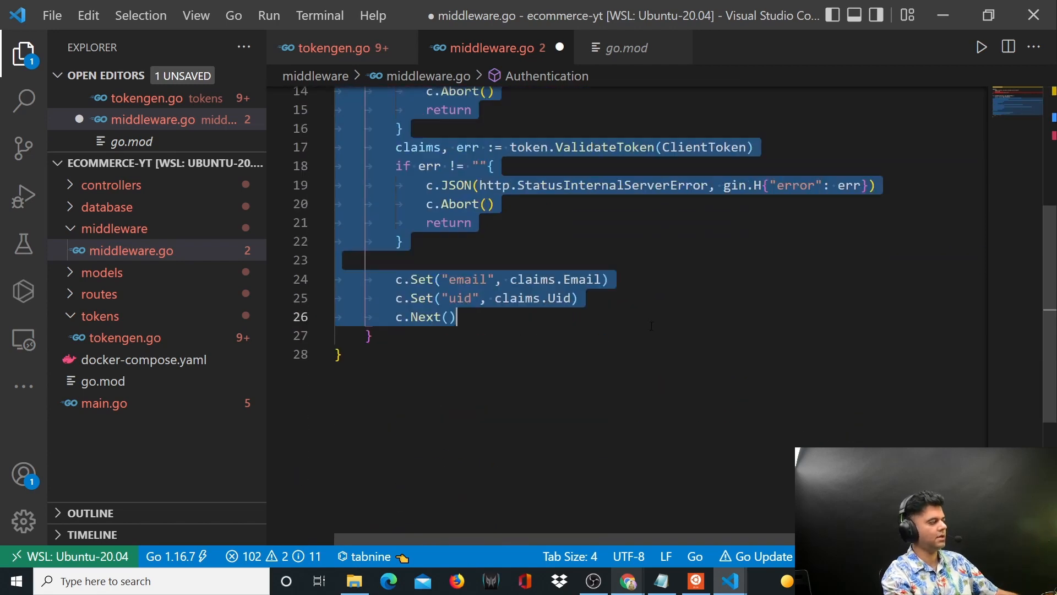
pyautogui.scroll(-3)
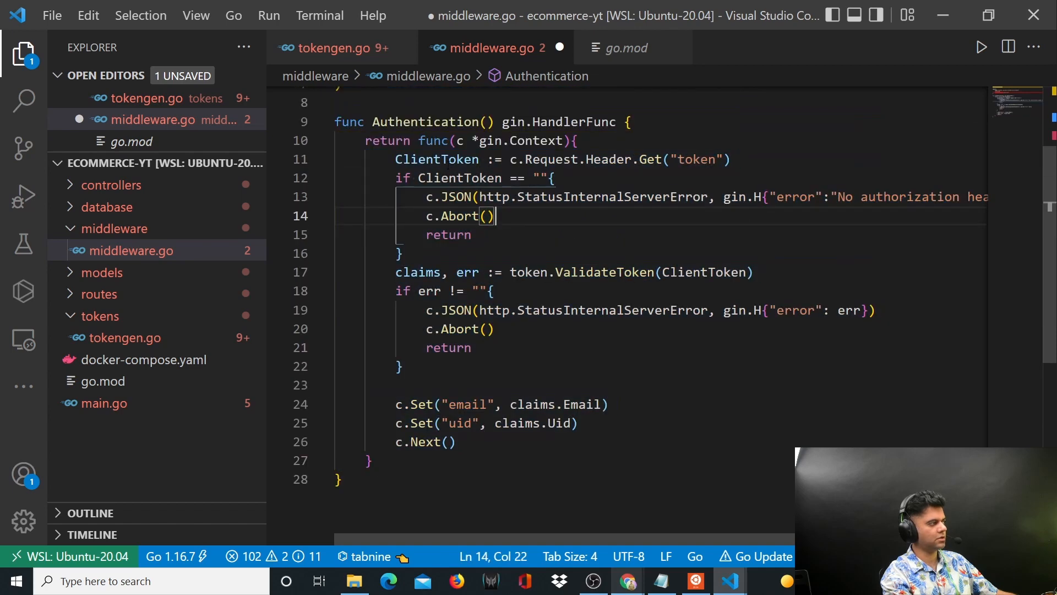
pyautogui.scroll(-3)
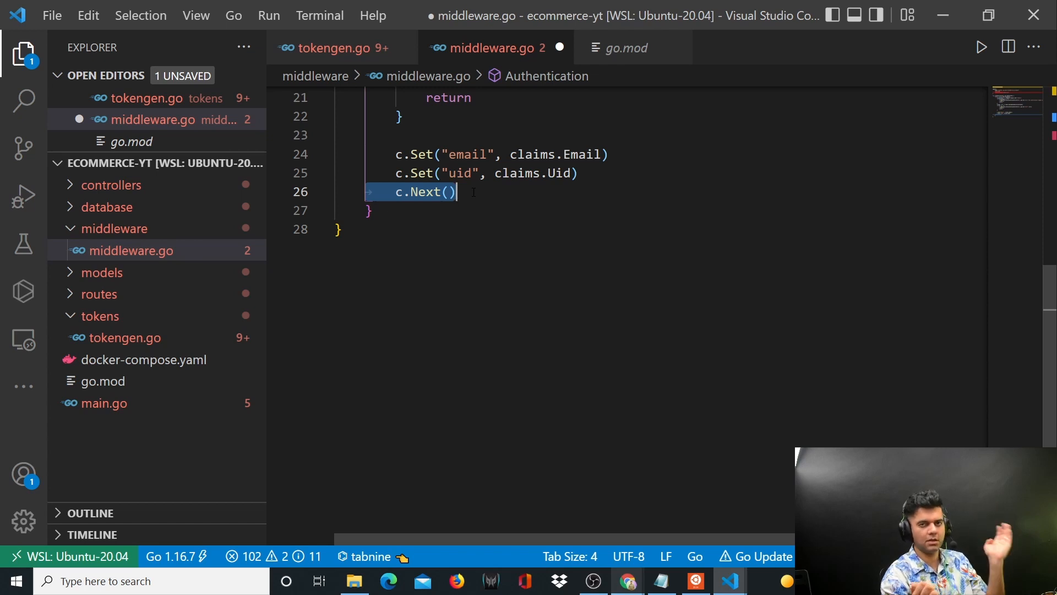
pyautogui.click(444, 192)
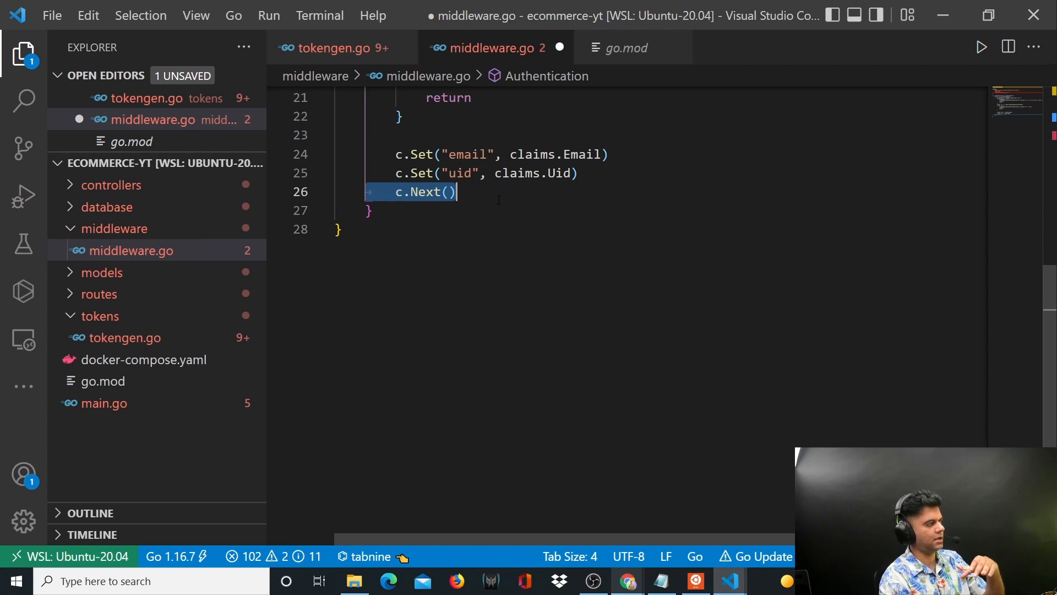
pyautogui.click(449, 192)
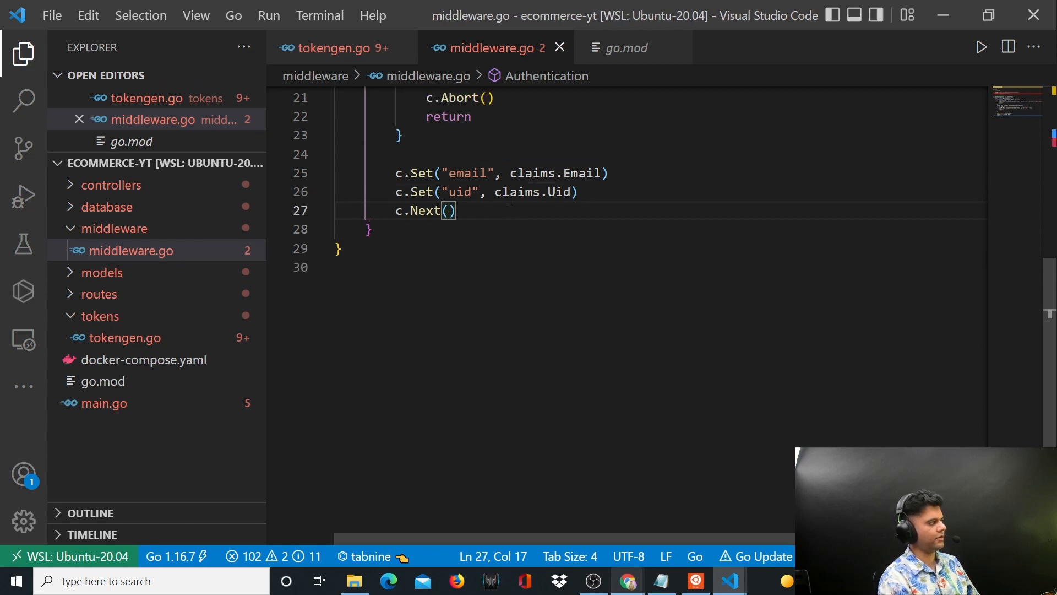
pyautogui.click(396, 210)
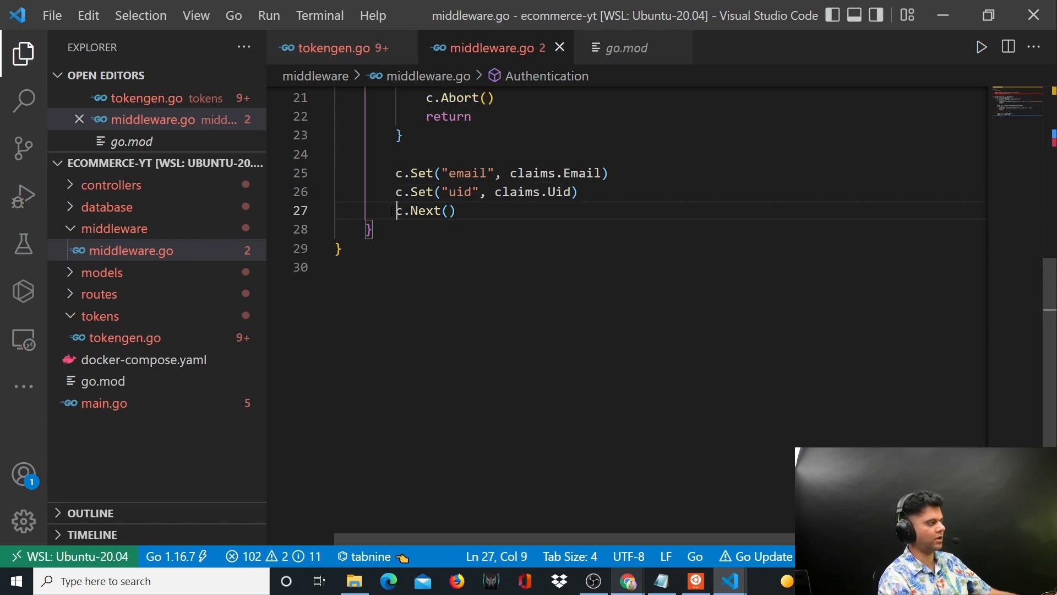